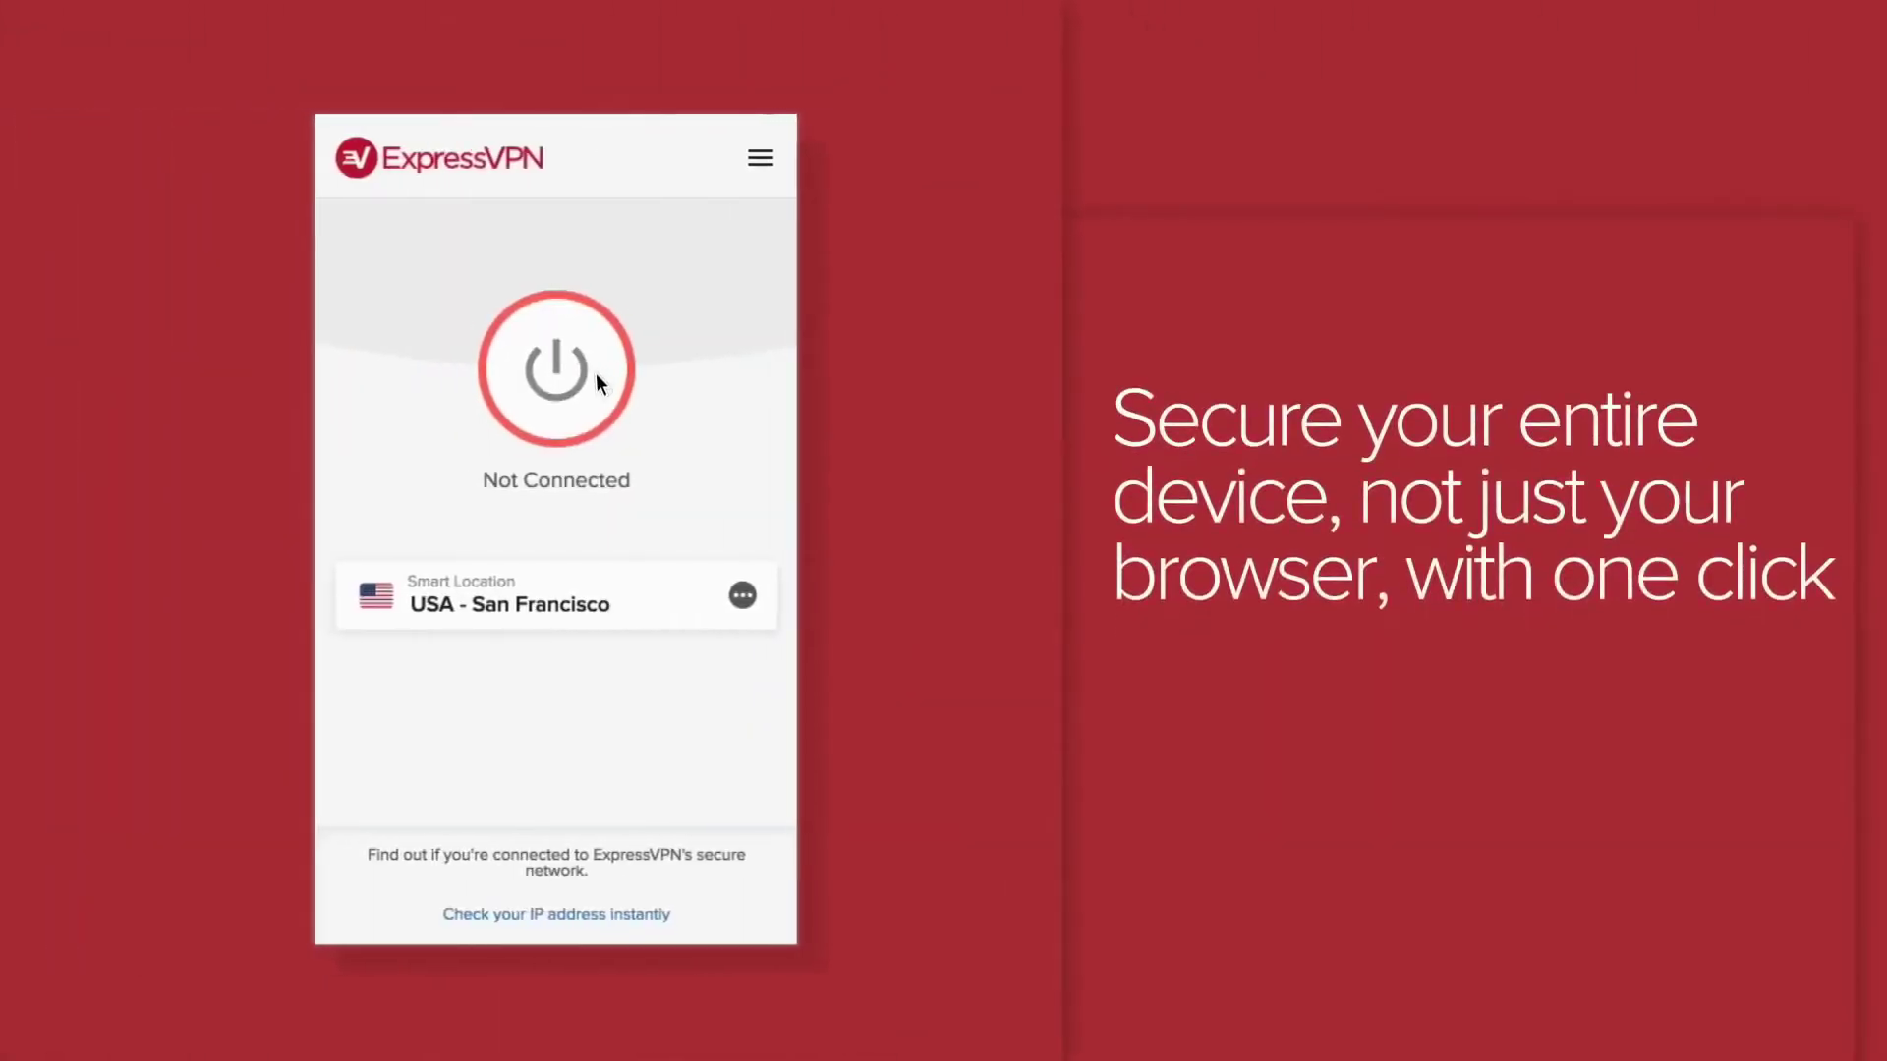
- Connect ExpressVPN to the USA - San Francisco smart location via the power button
{"action": "left_click", "coordinate": [555, 368]}
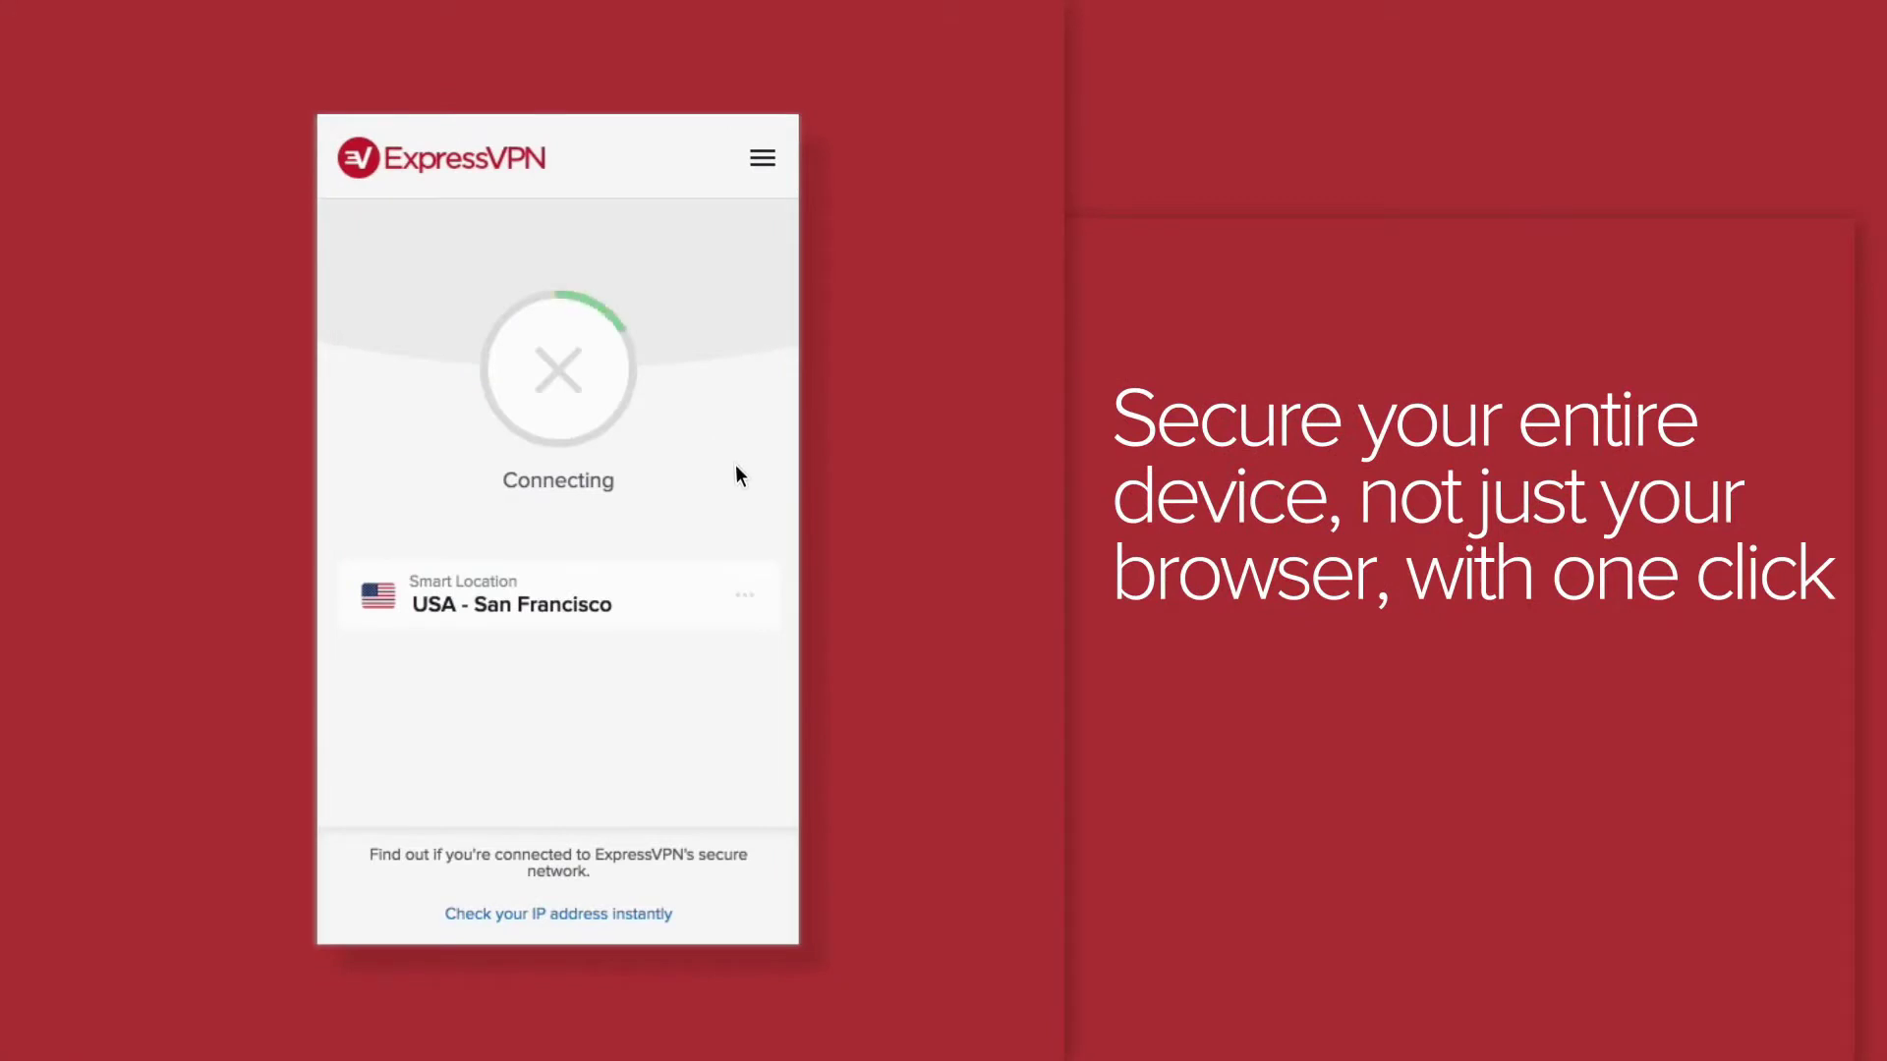
{"action": "left_click", "coordinate": [556, 367]}
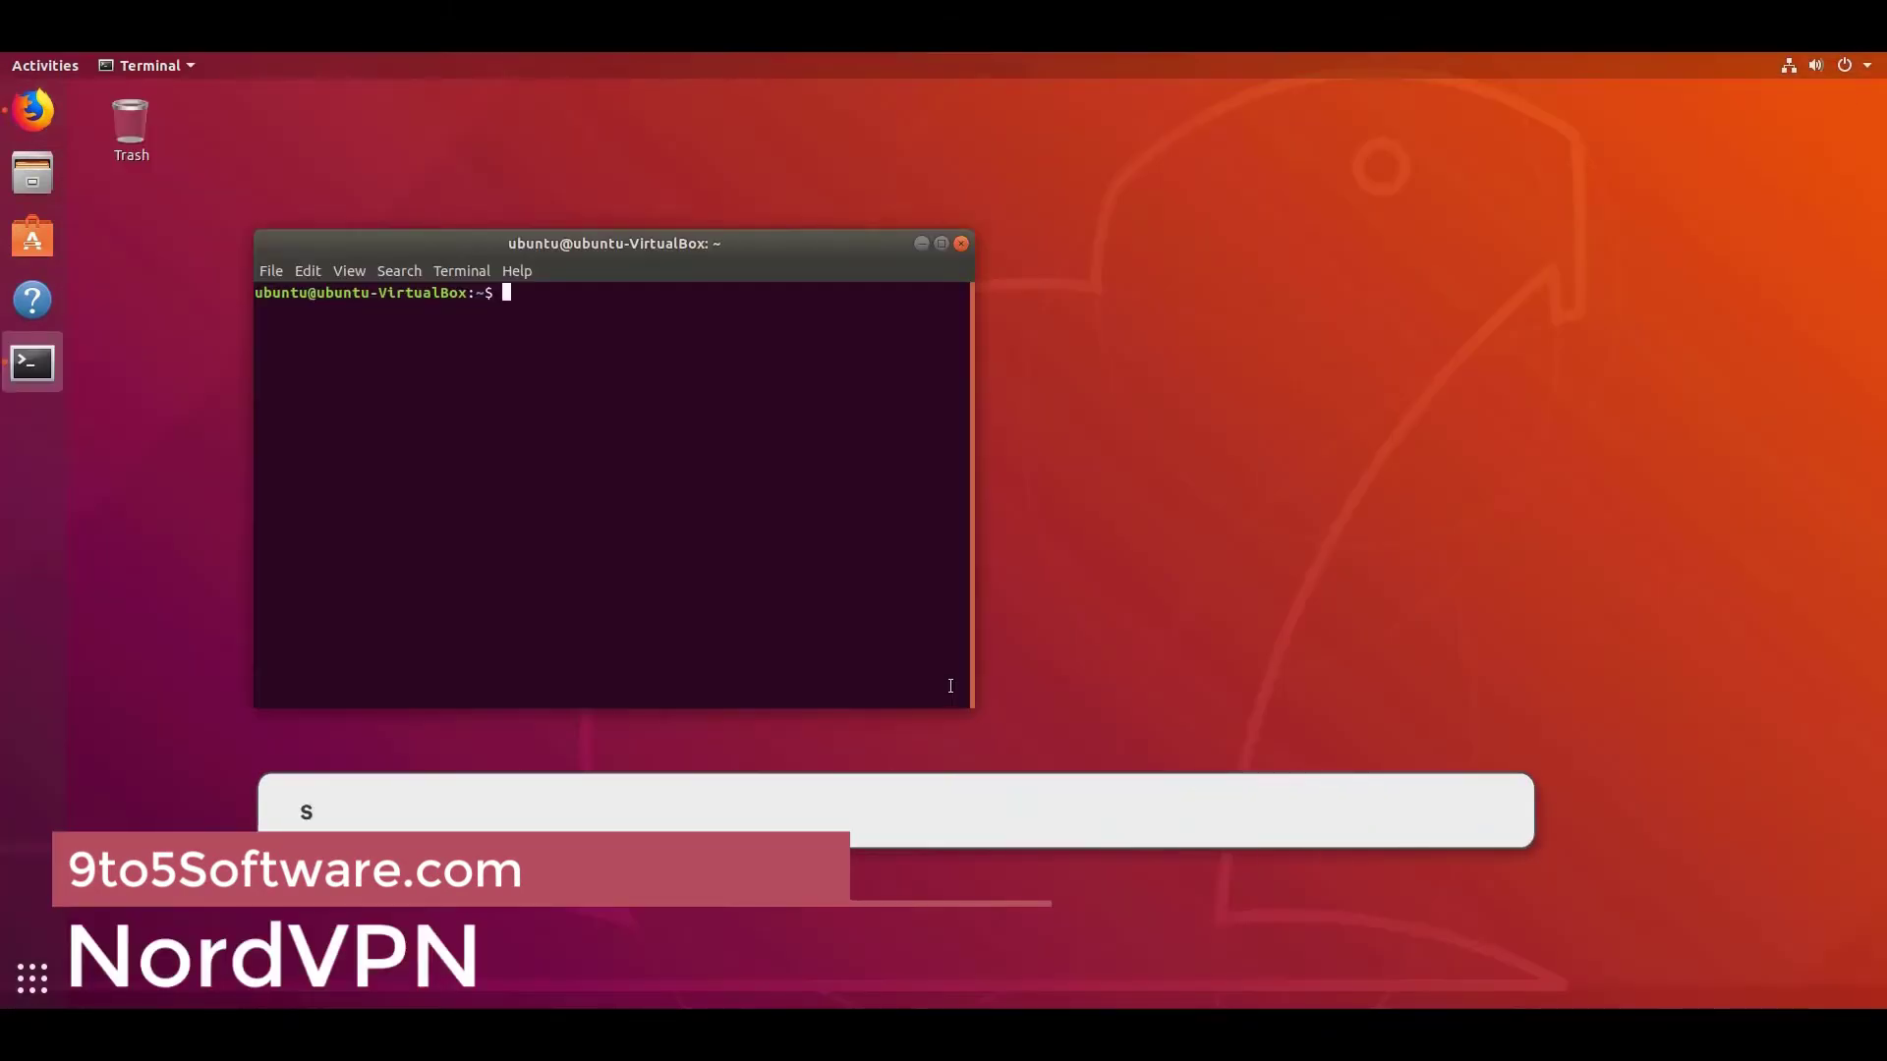
- Run sudo apt-get install on /home/ubuntu/Downloads/nordvpn-release_1.0.0_all.deb
{"action": "type", "text": "sudo apt-get install /path"}
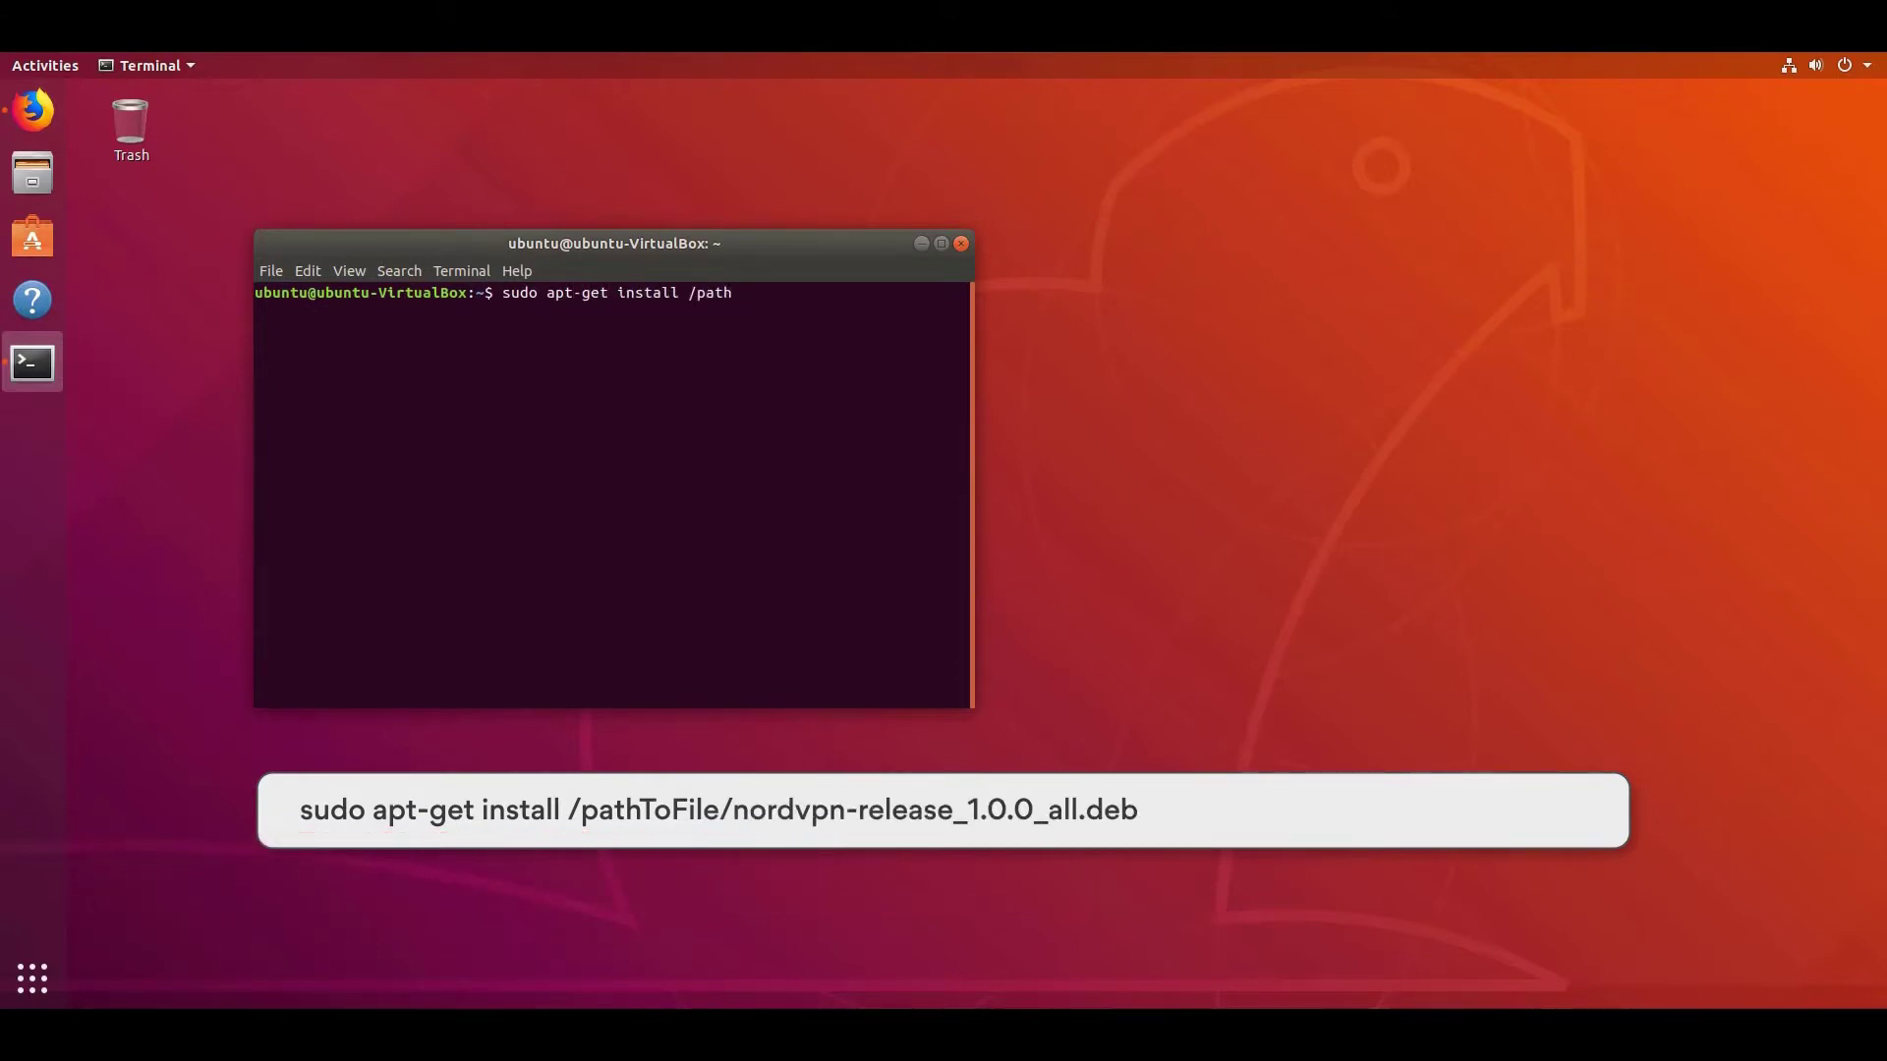
{"action": "key", "text": "BackSpace"}
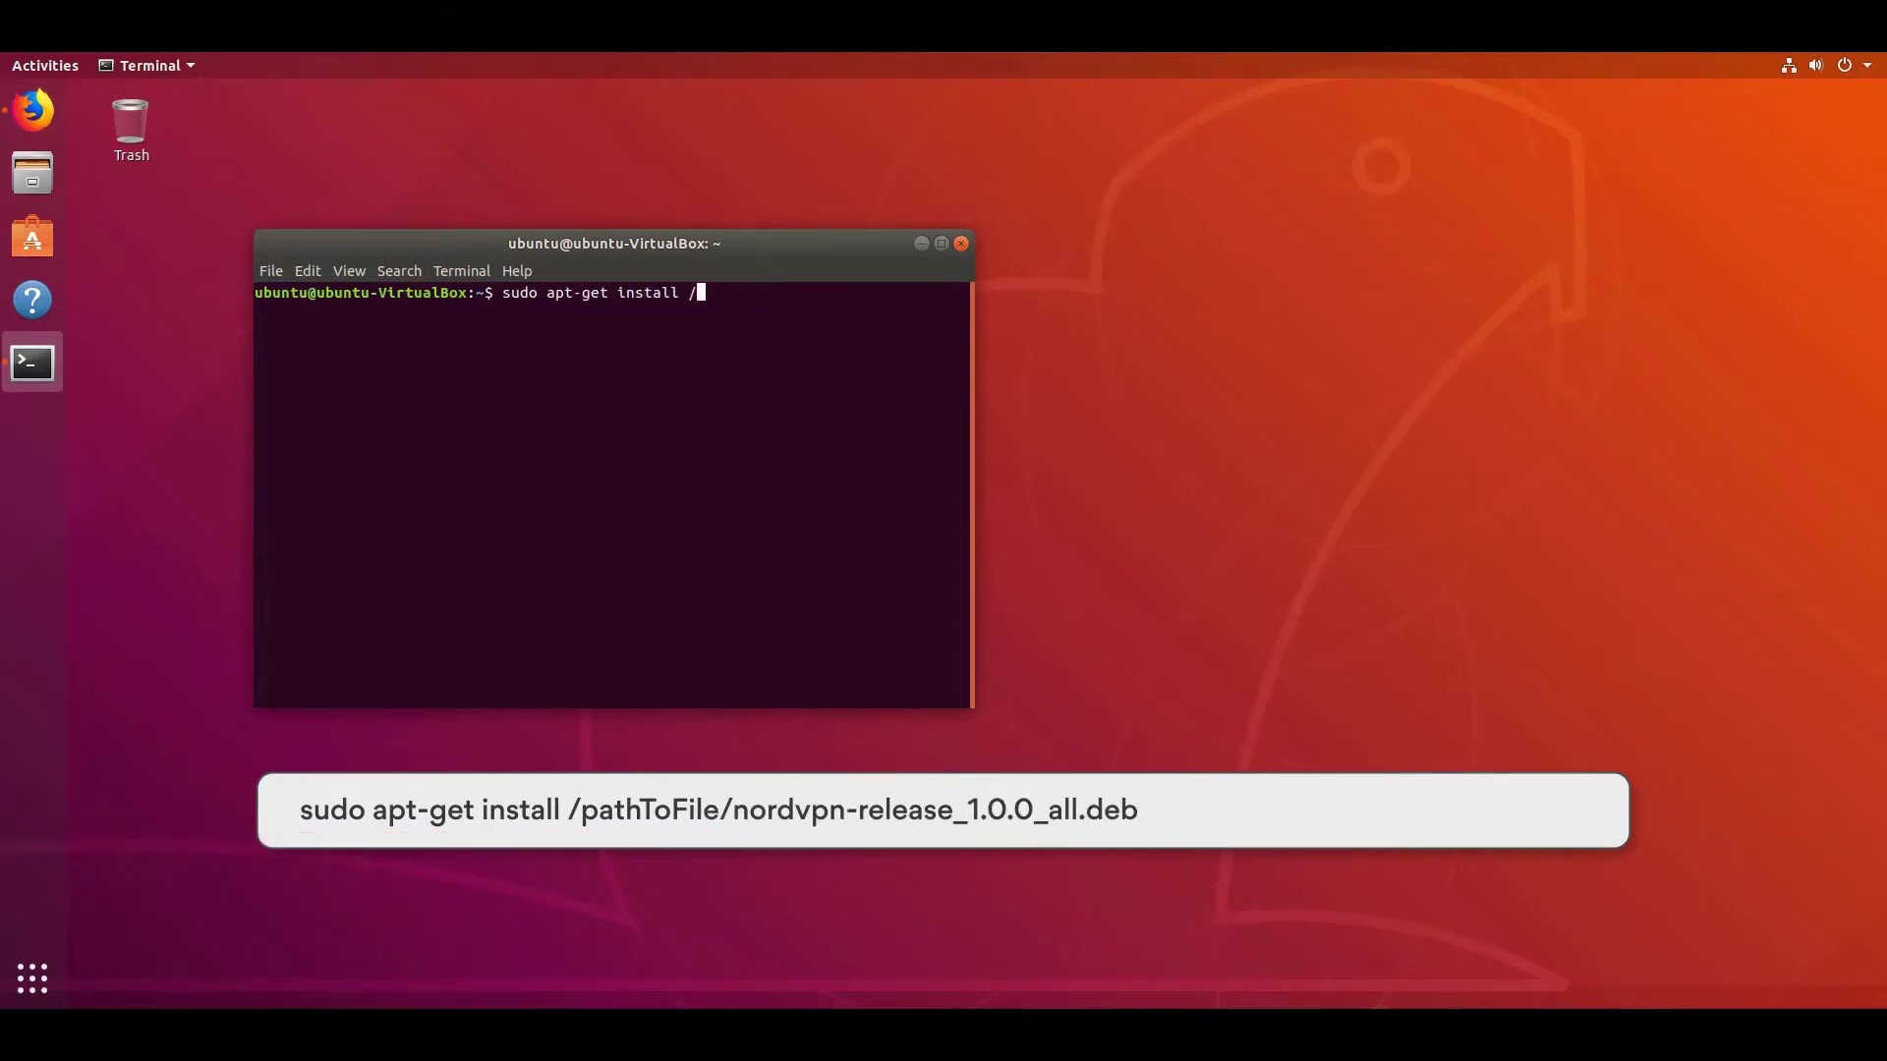
{"action": "type", "text": "home/ubuntu/Downloads"}
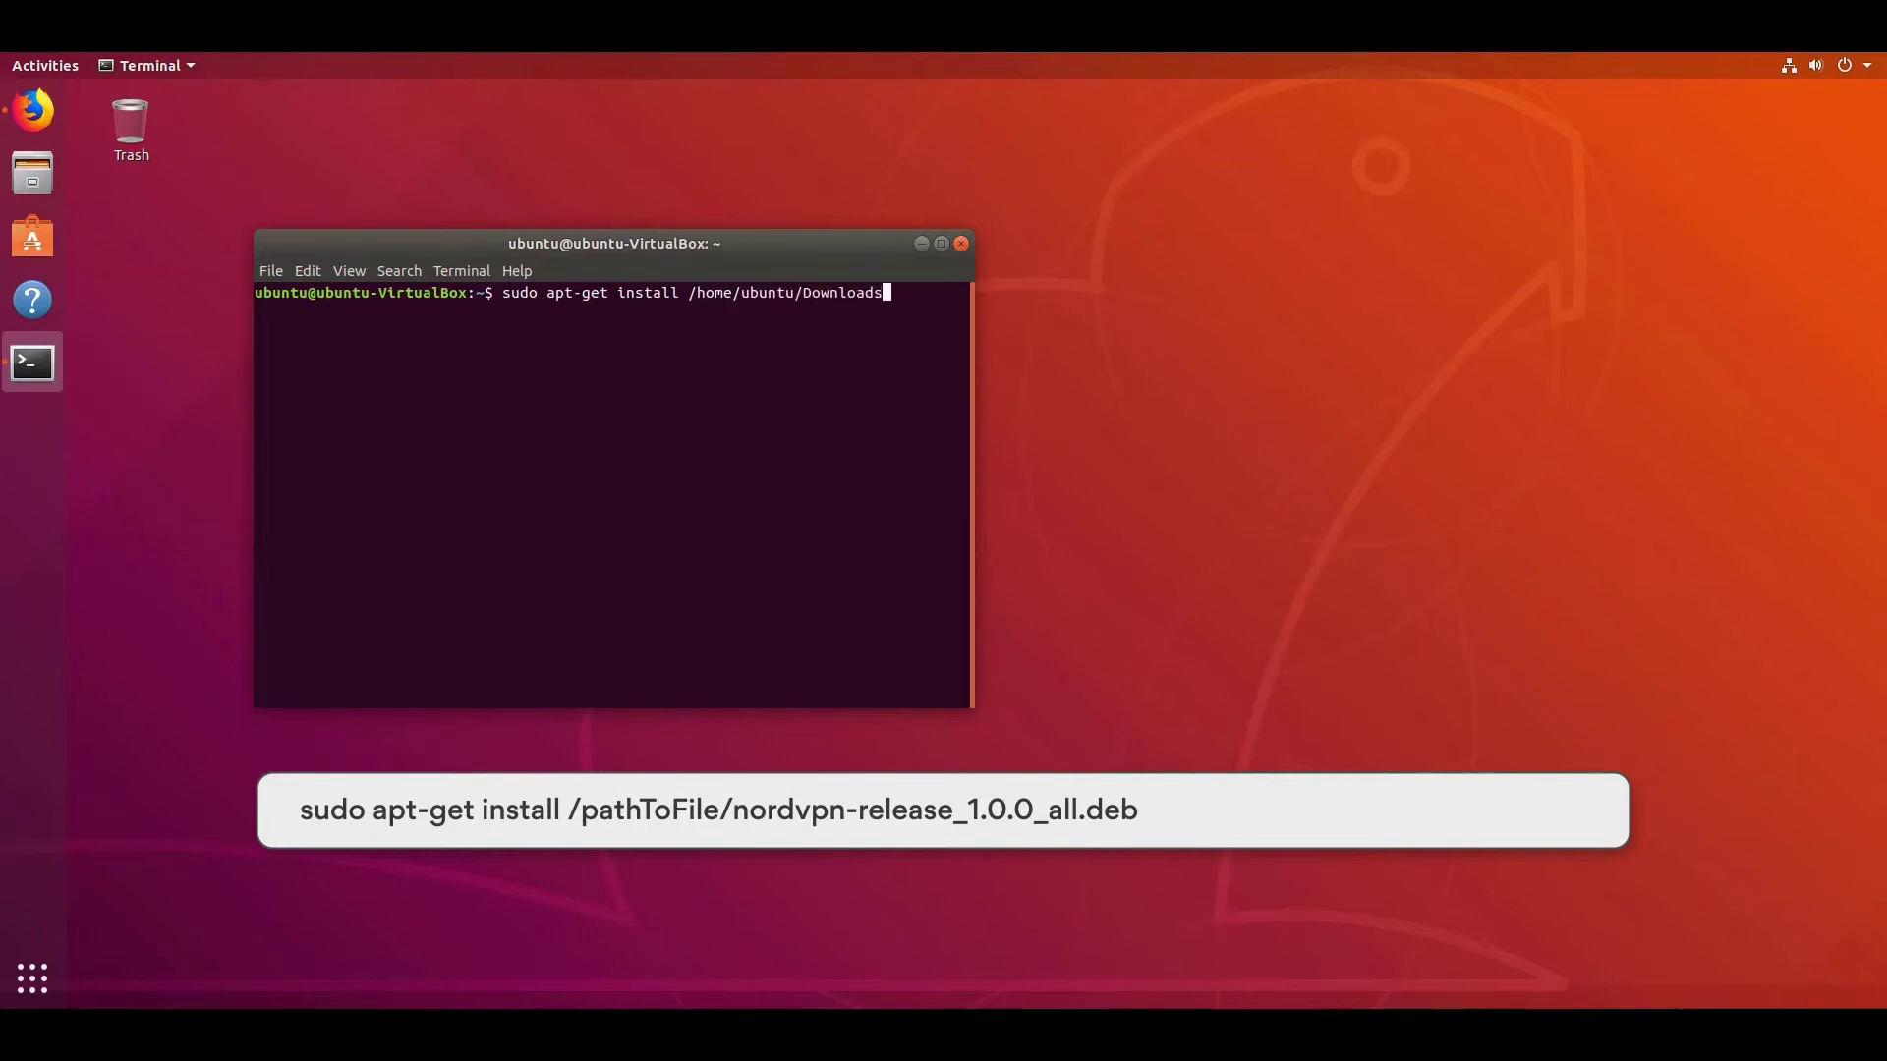
{"action": "type", "text": "/nordvpn-release_1.0.0_all.deb"}
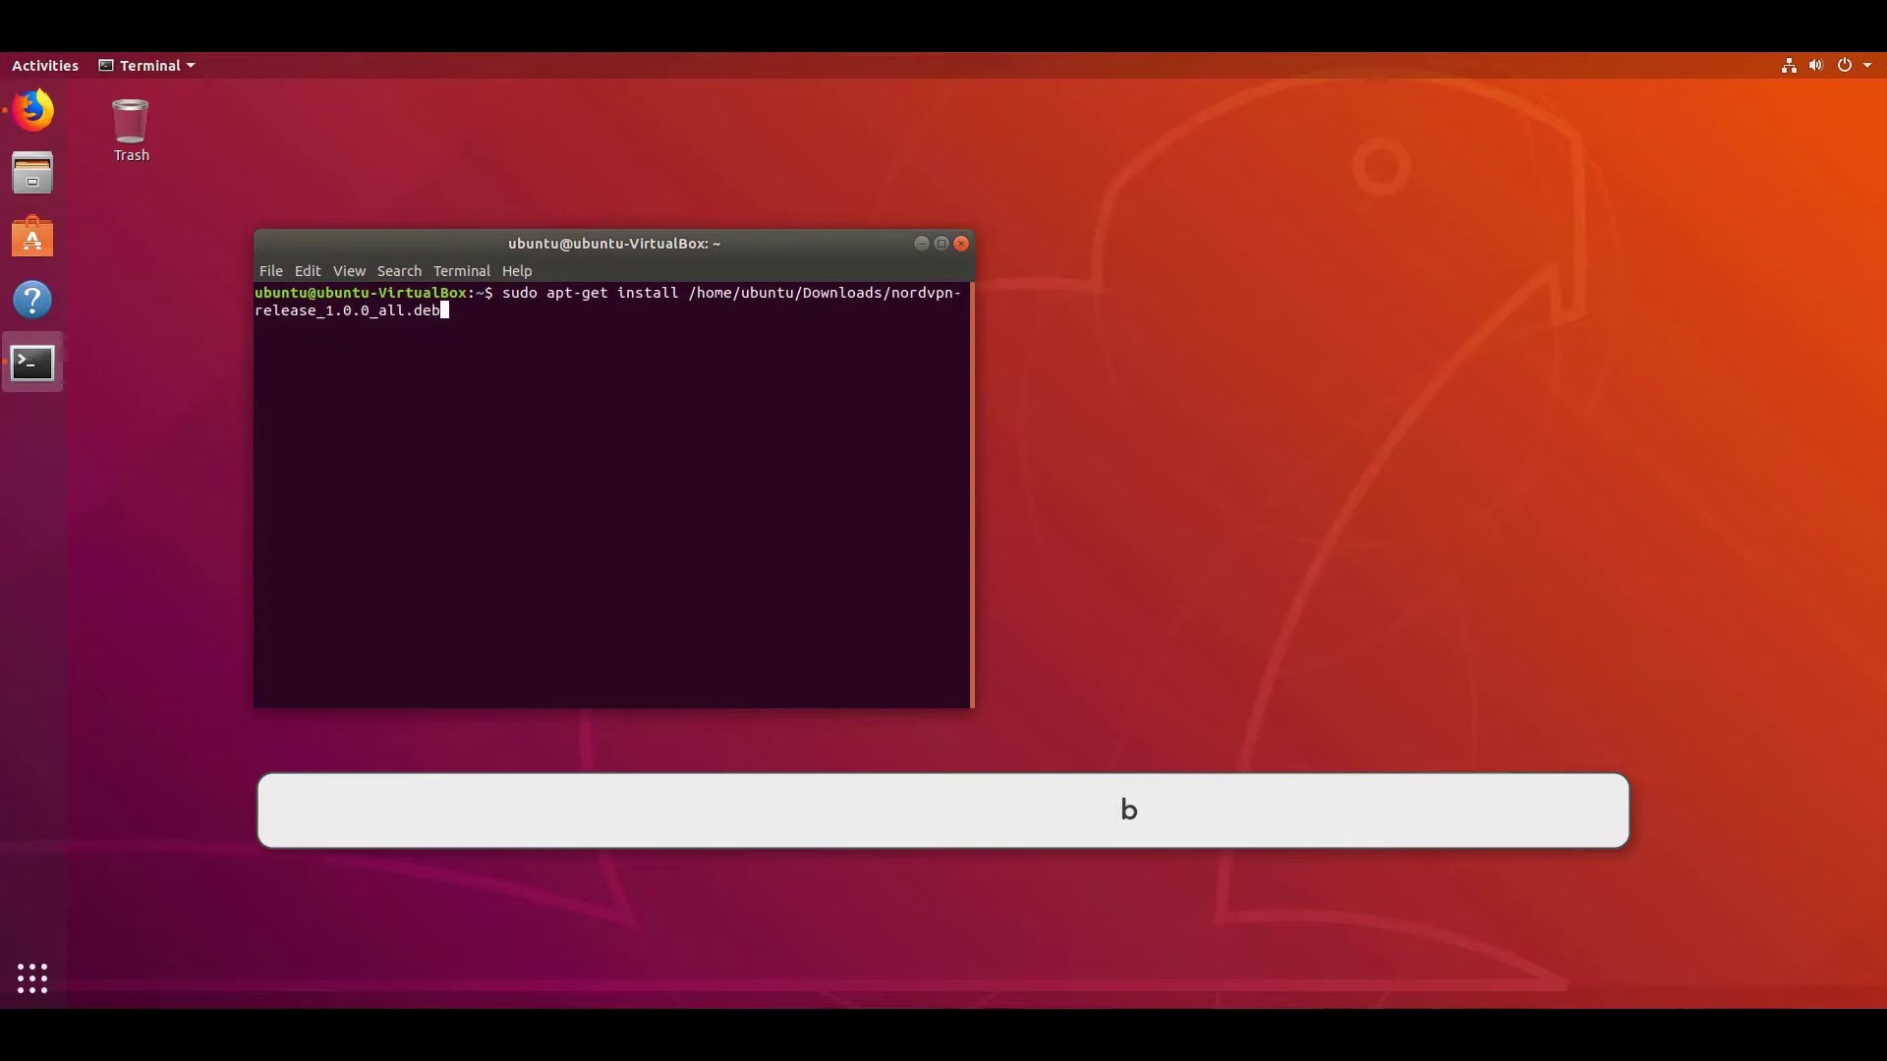
{"action": "key", "text": "Return"}
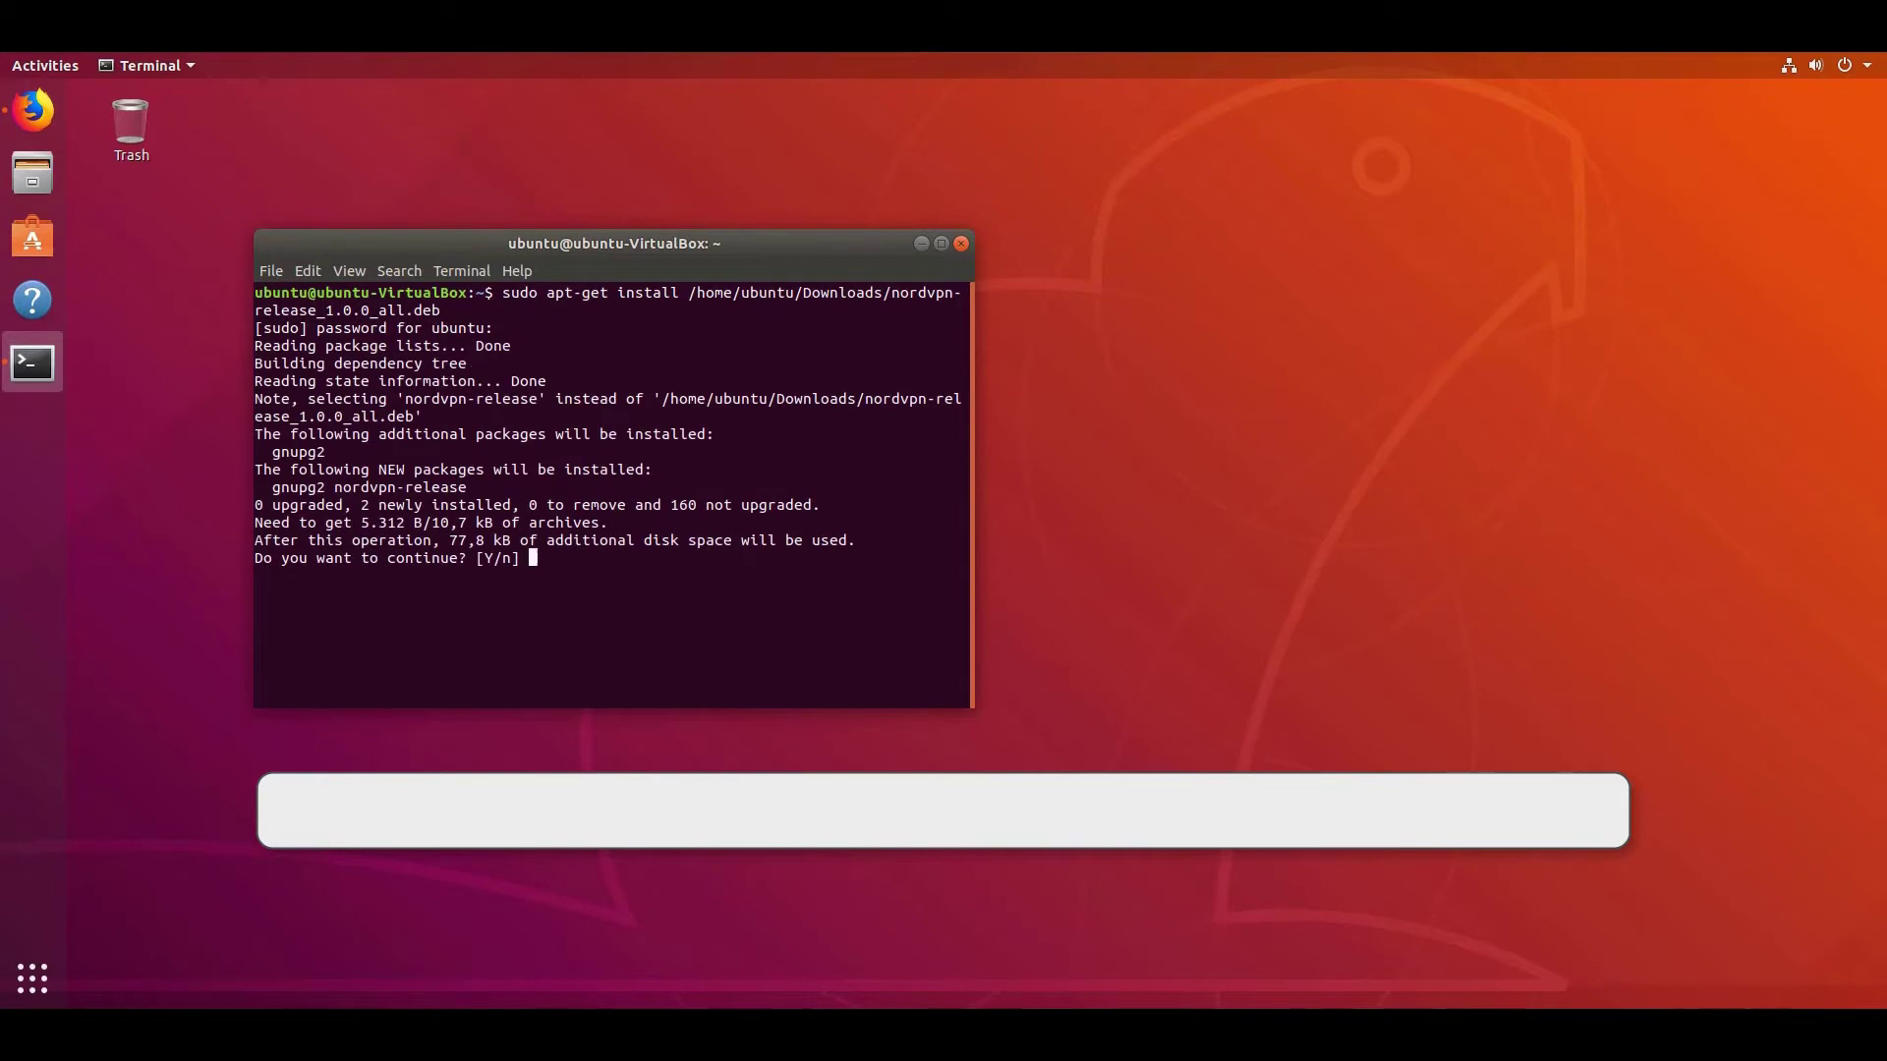
- Confirm with y, run sudo apt-get update, then sudo apt-get install nordvpn
{"action": "type", "text": "y"}
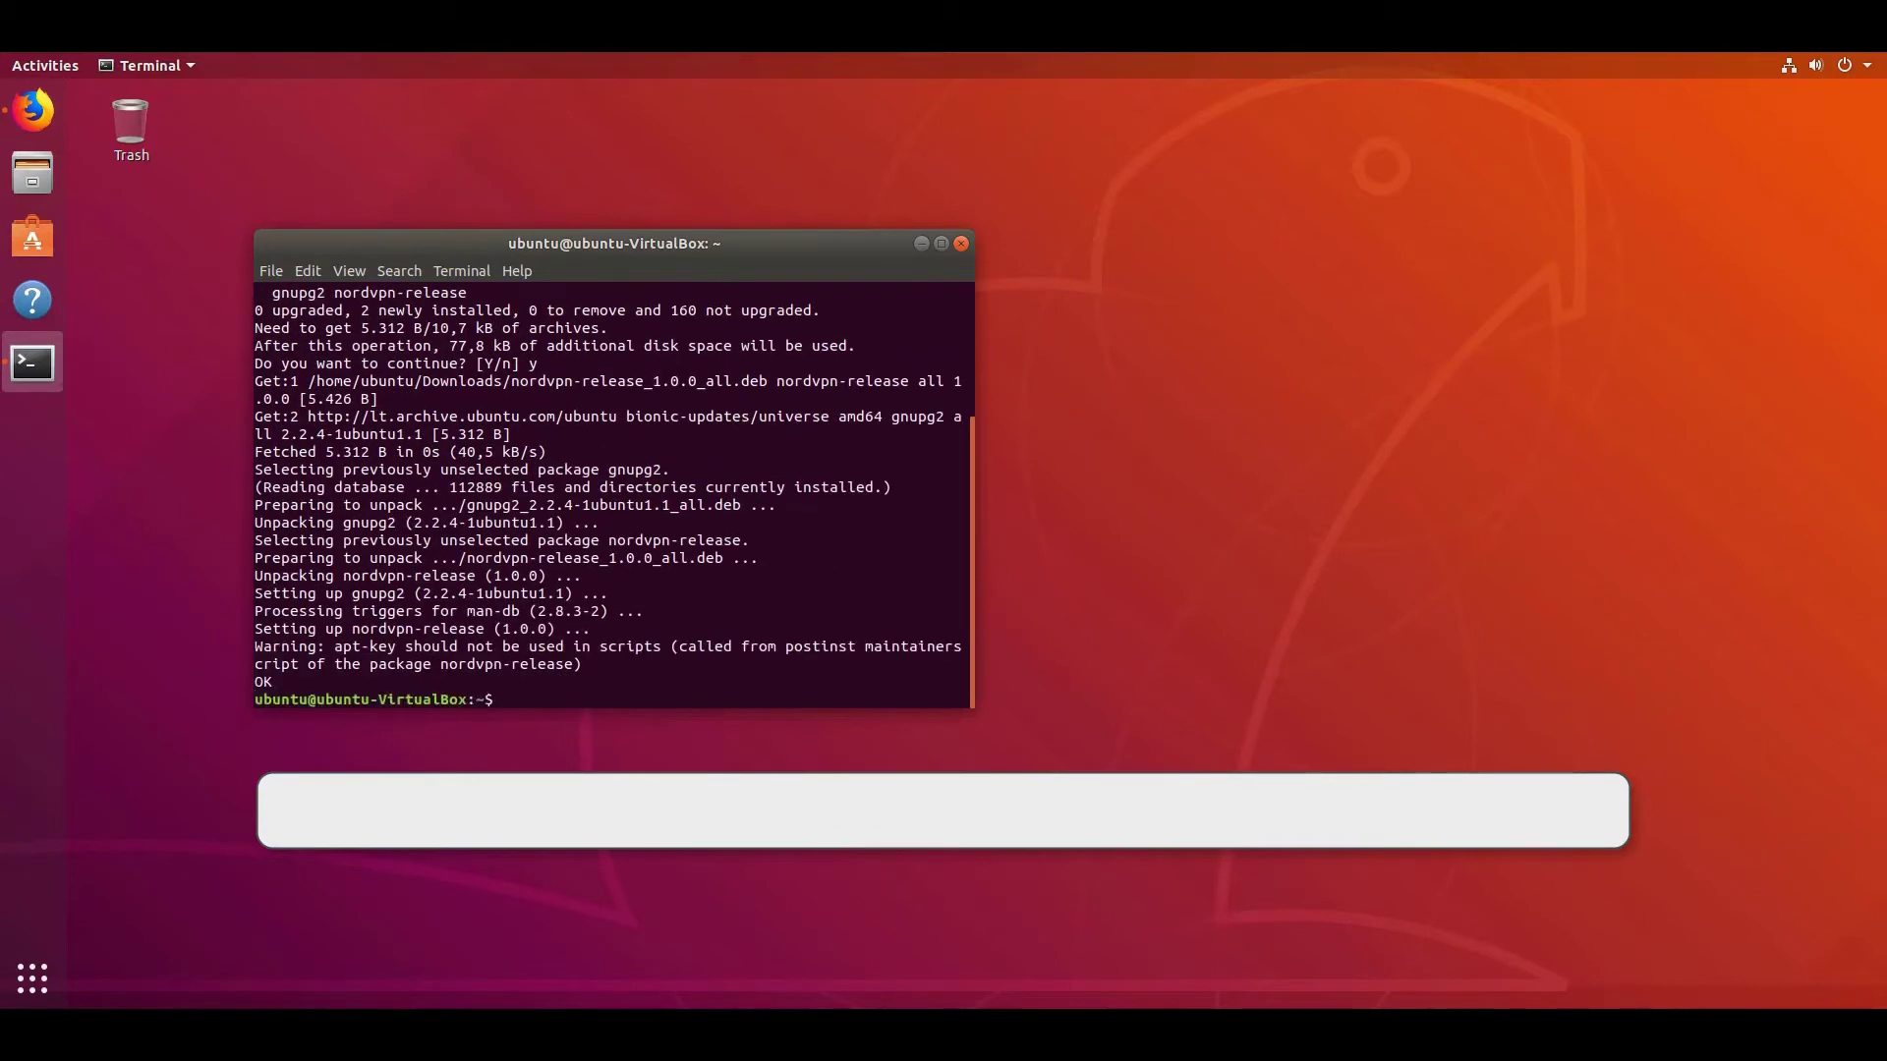
{"action": "type", "text": "sudo apt-get update"}
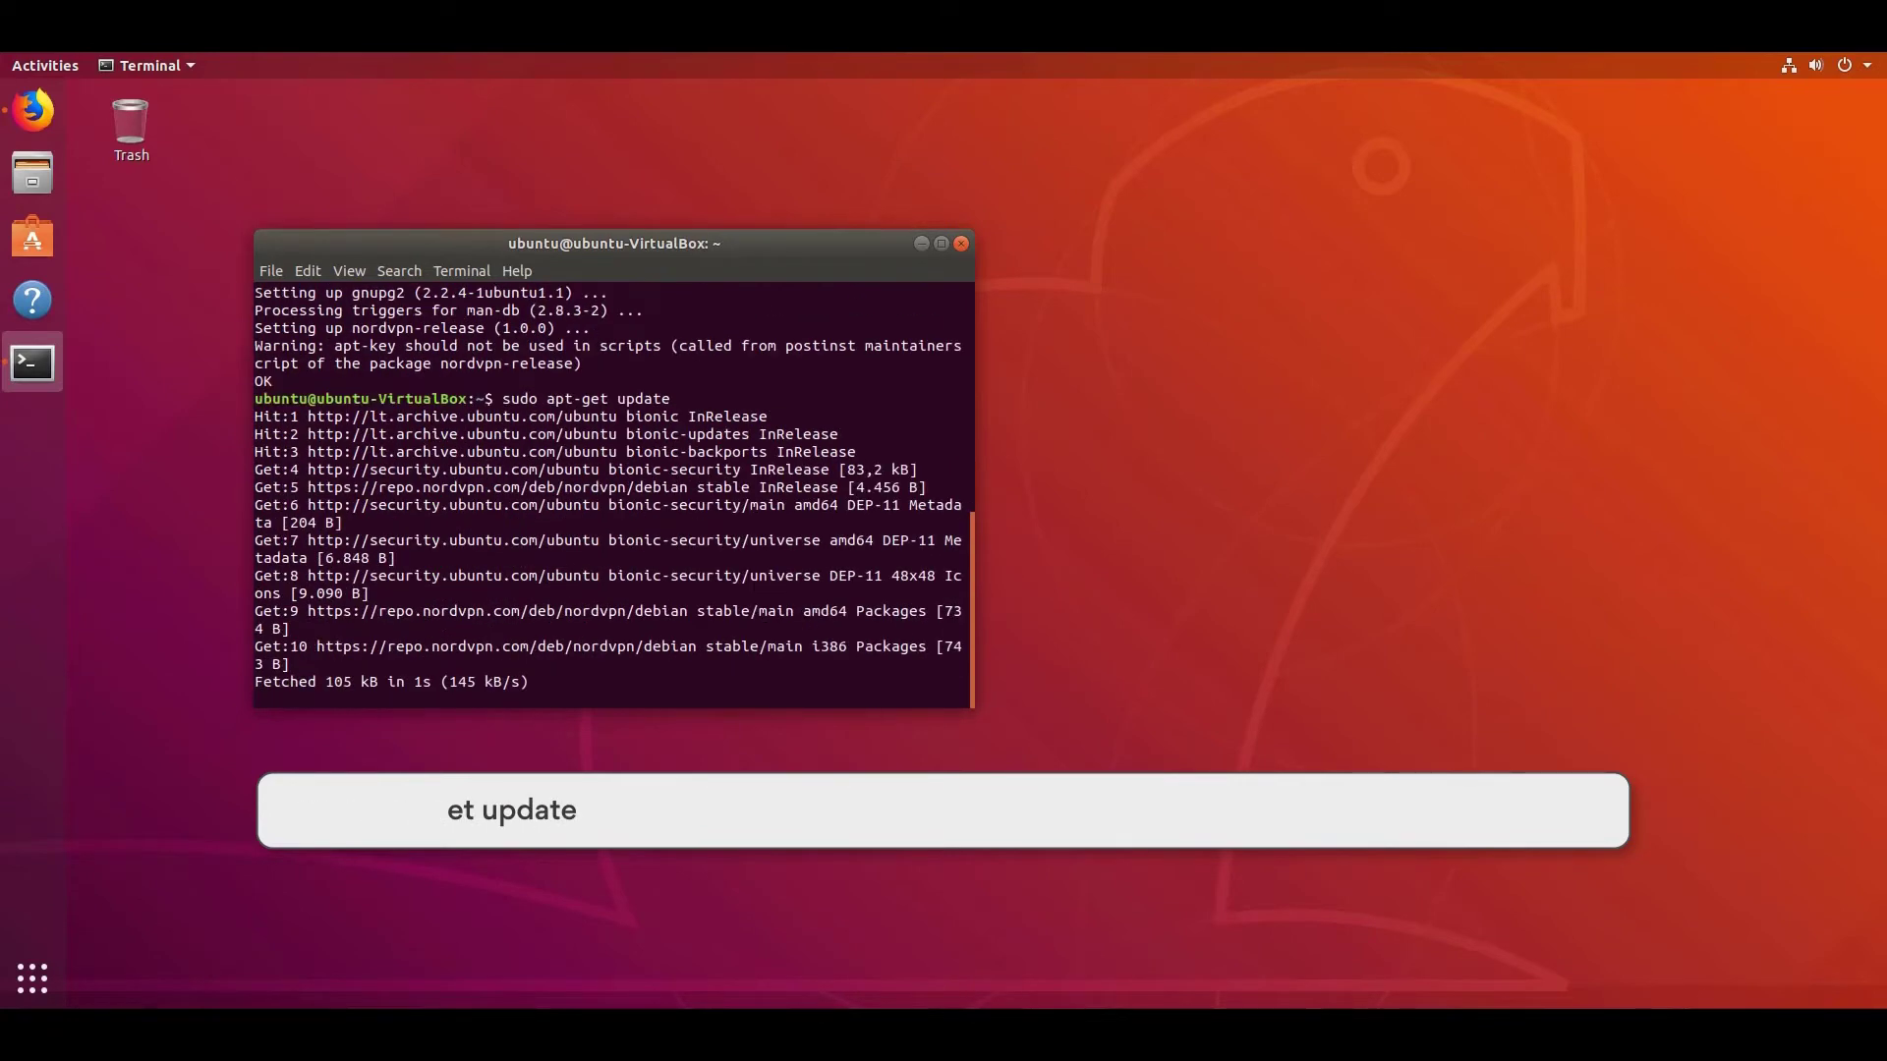
{"action": "type", "text": "sudo apt-get install nordvpn"}
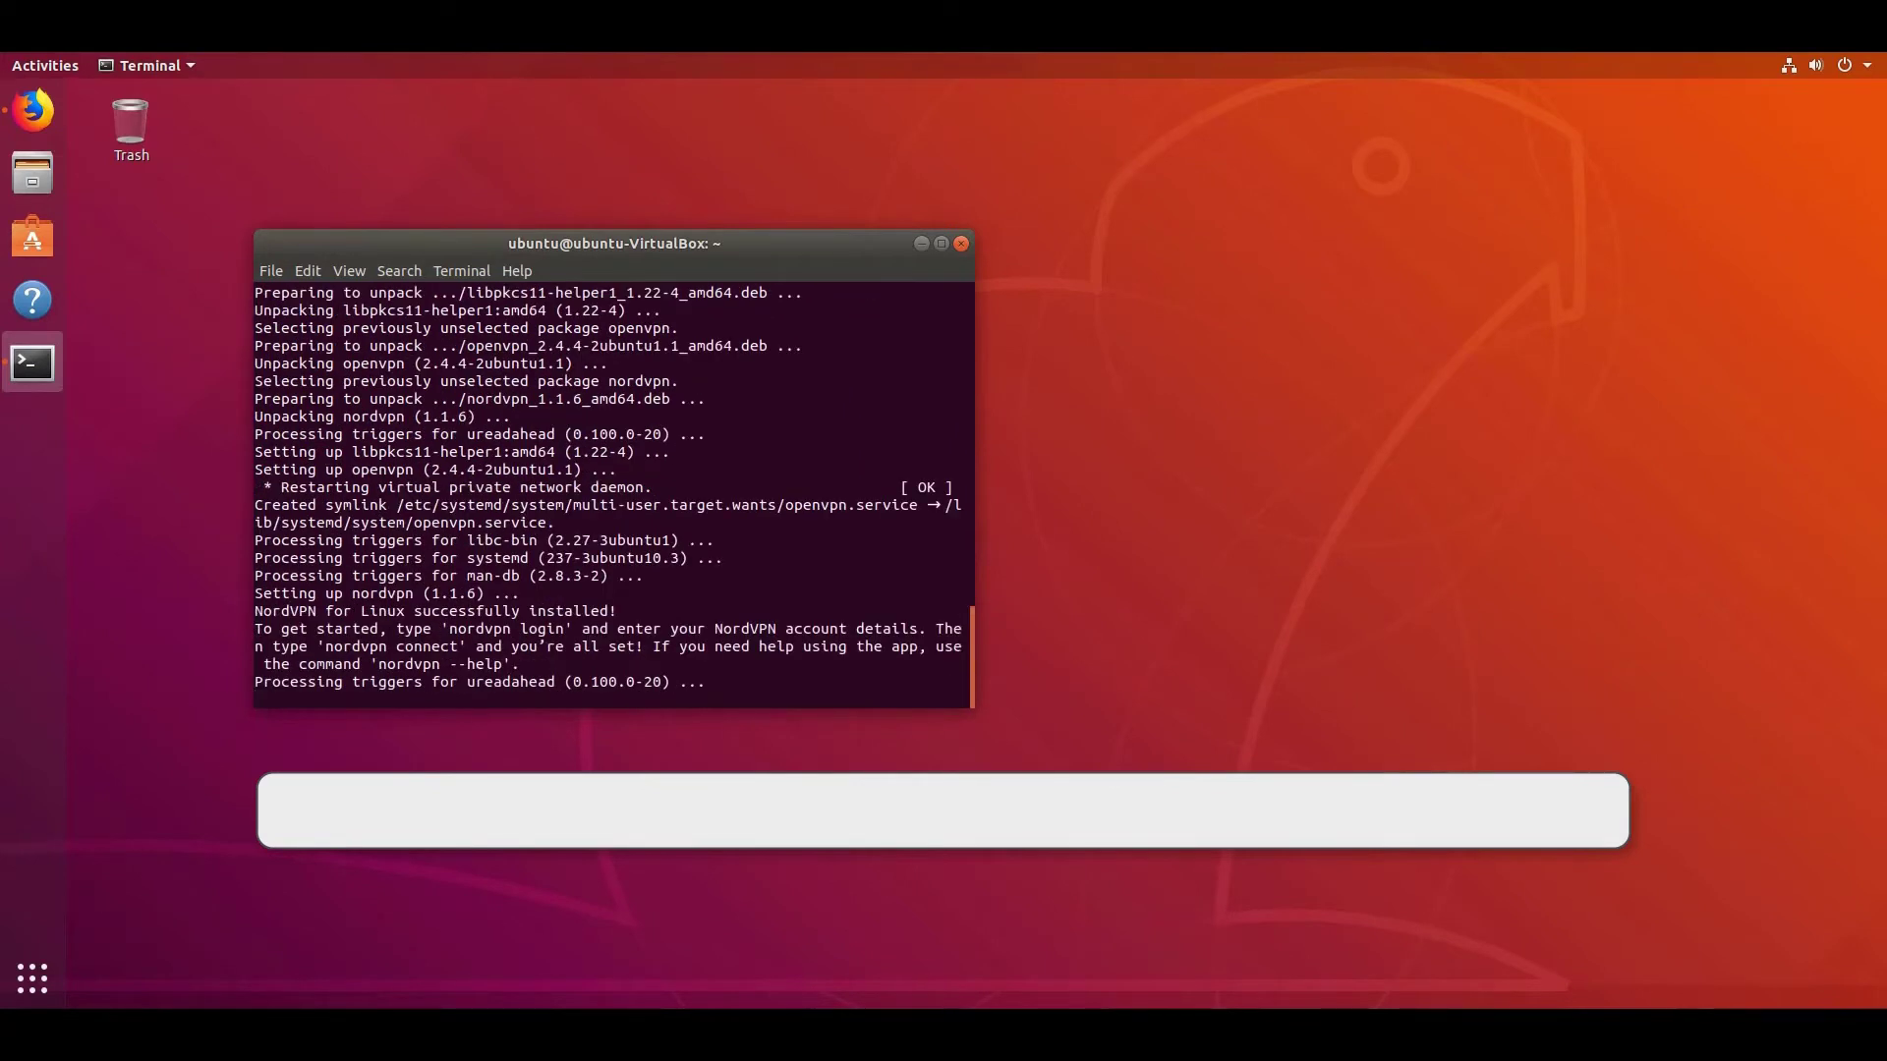
- Run nordvpn login and enter the account email and password
{"action": "type", "text": "ntu@ubuntu-VirtualBox:~$ n"}
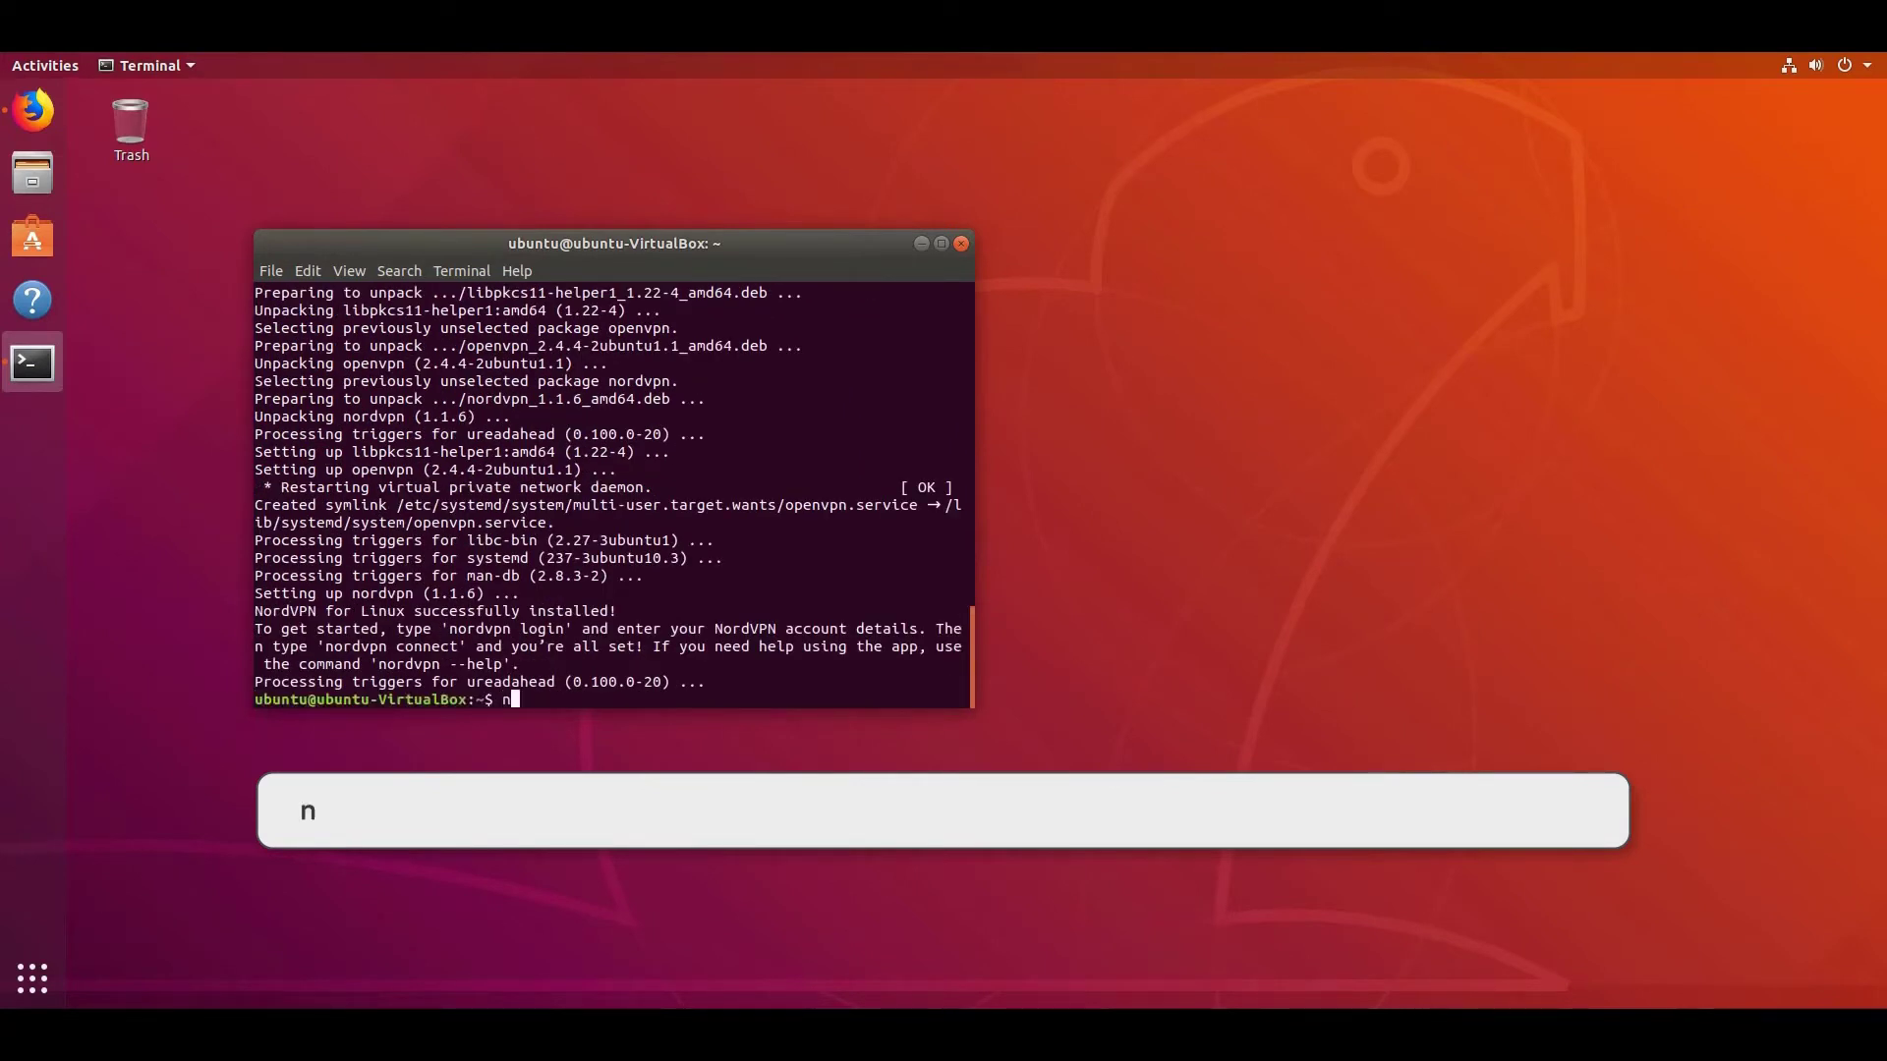
{"action": "type", "text": "ordvpn login"}
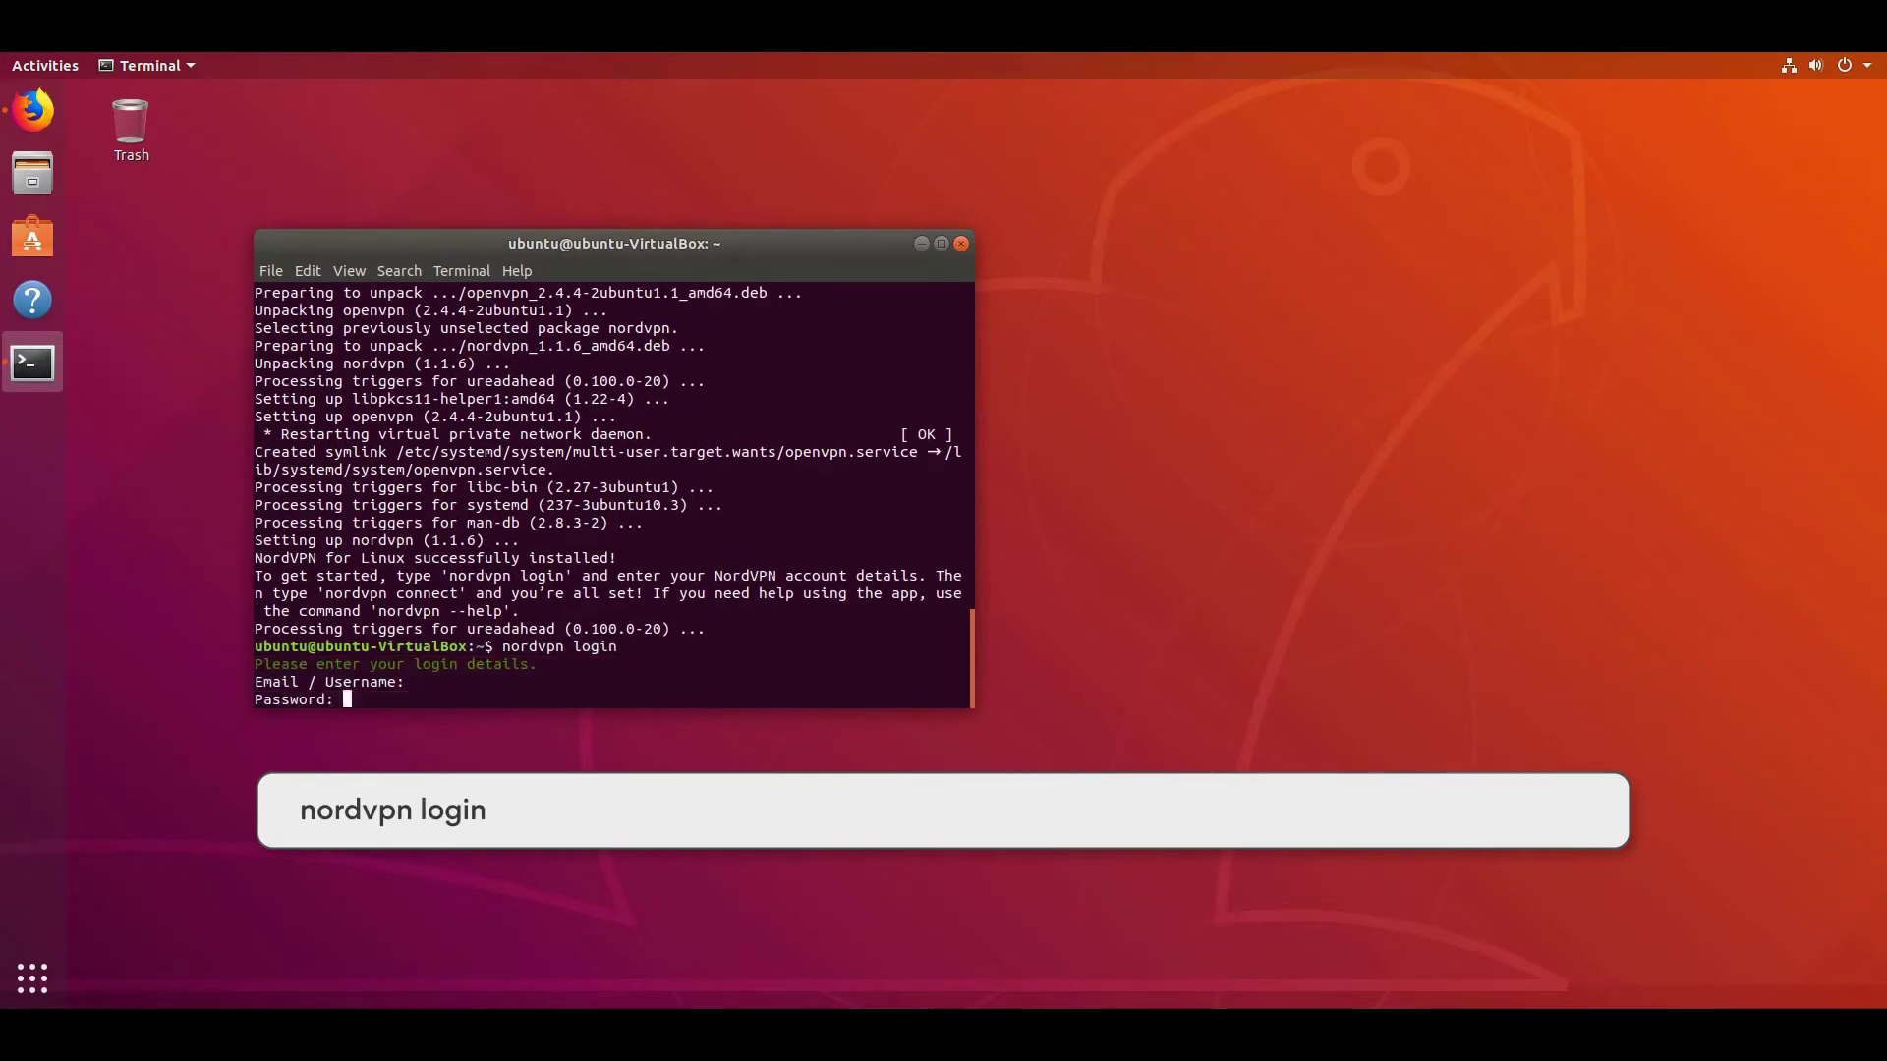
{"action": "type", "text": "nordv"}
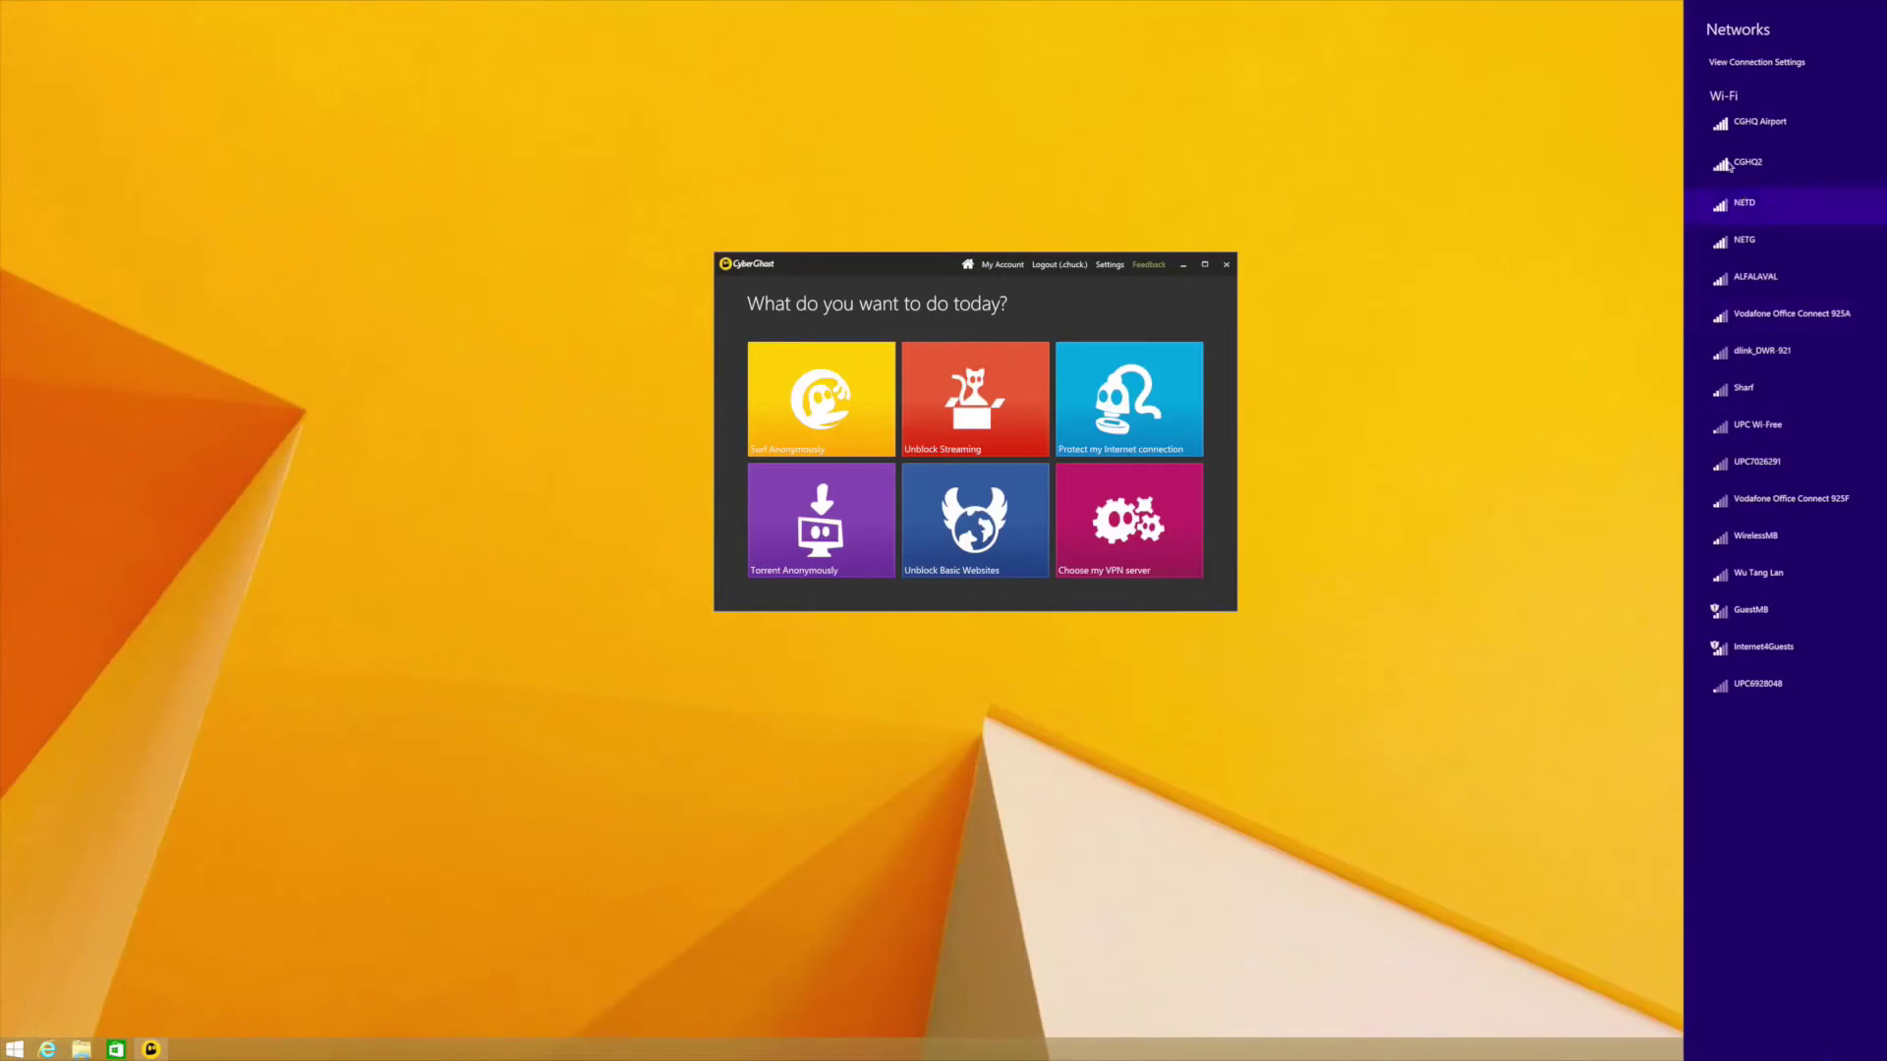
- Join the CGHQ Airport Wi-Fi network from the Windows Networks charm
{"action": "left_click", "coordinate": [1761, 122]}
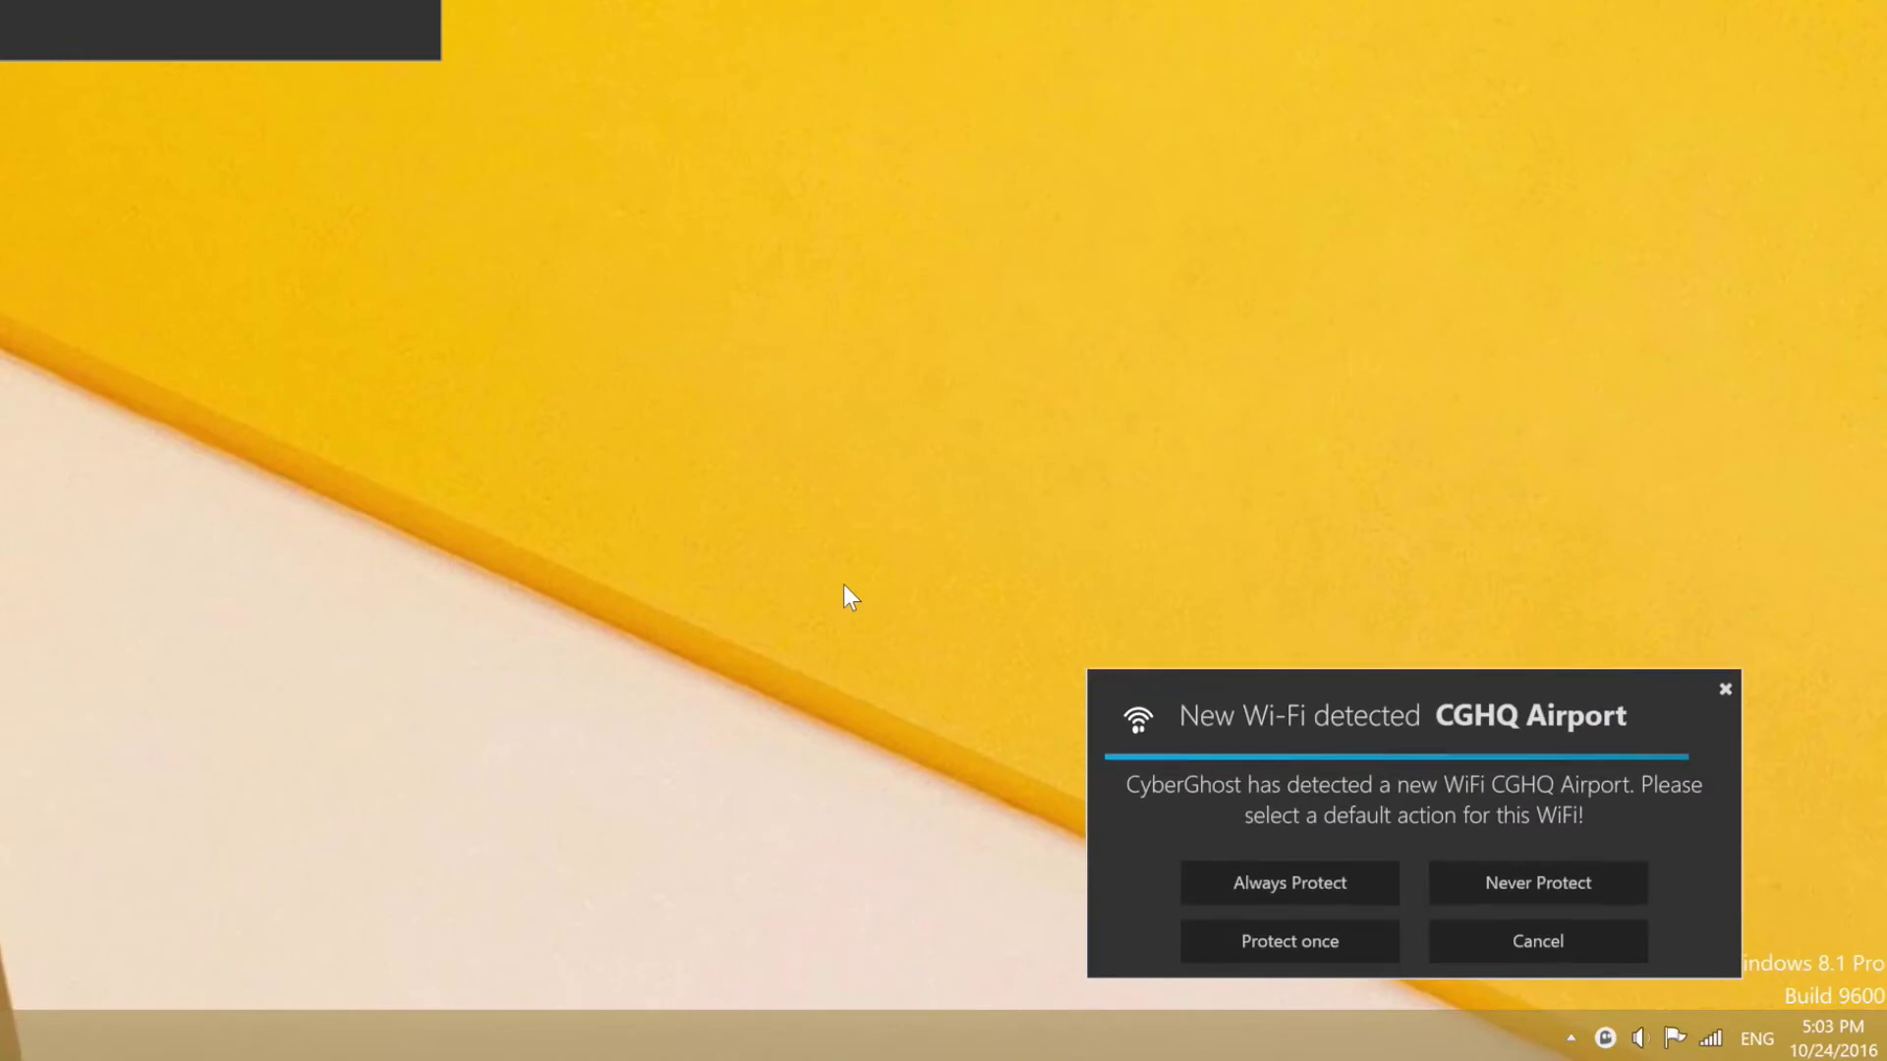
{"action": "mouse_move", "coordinate": [1314, 855]}
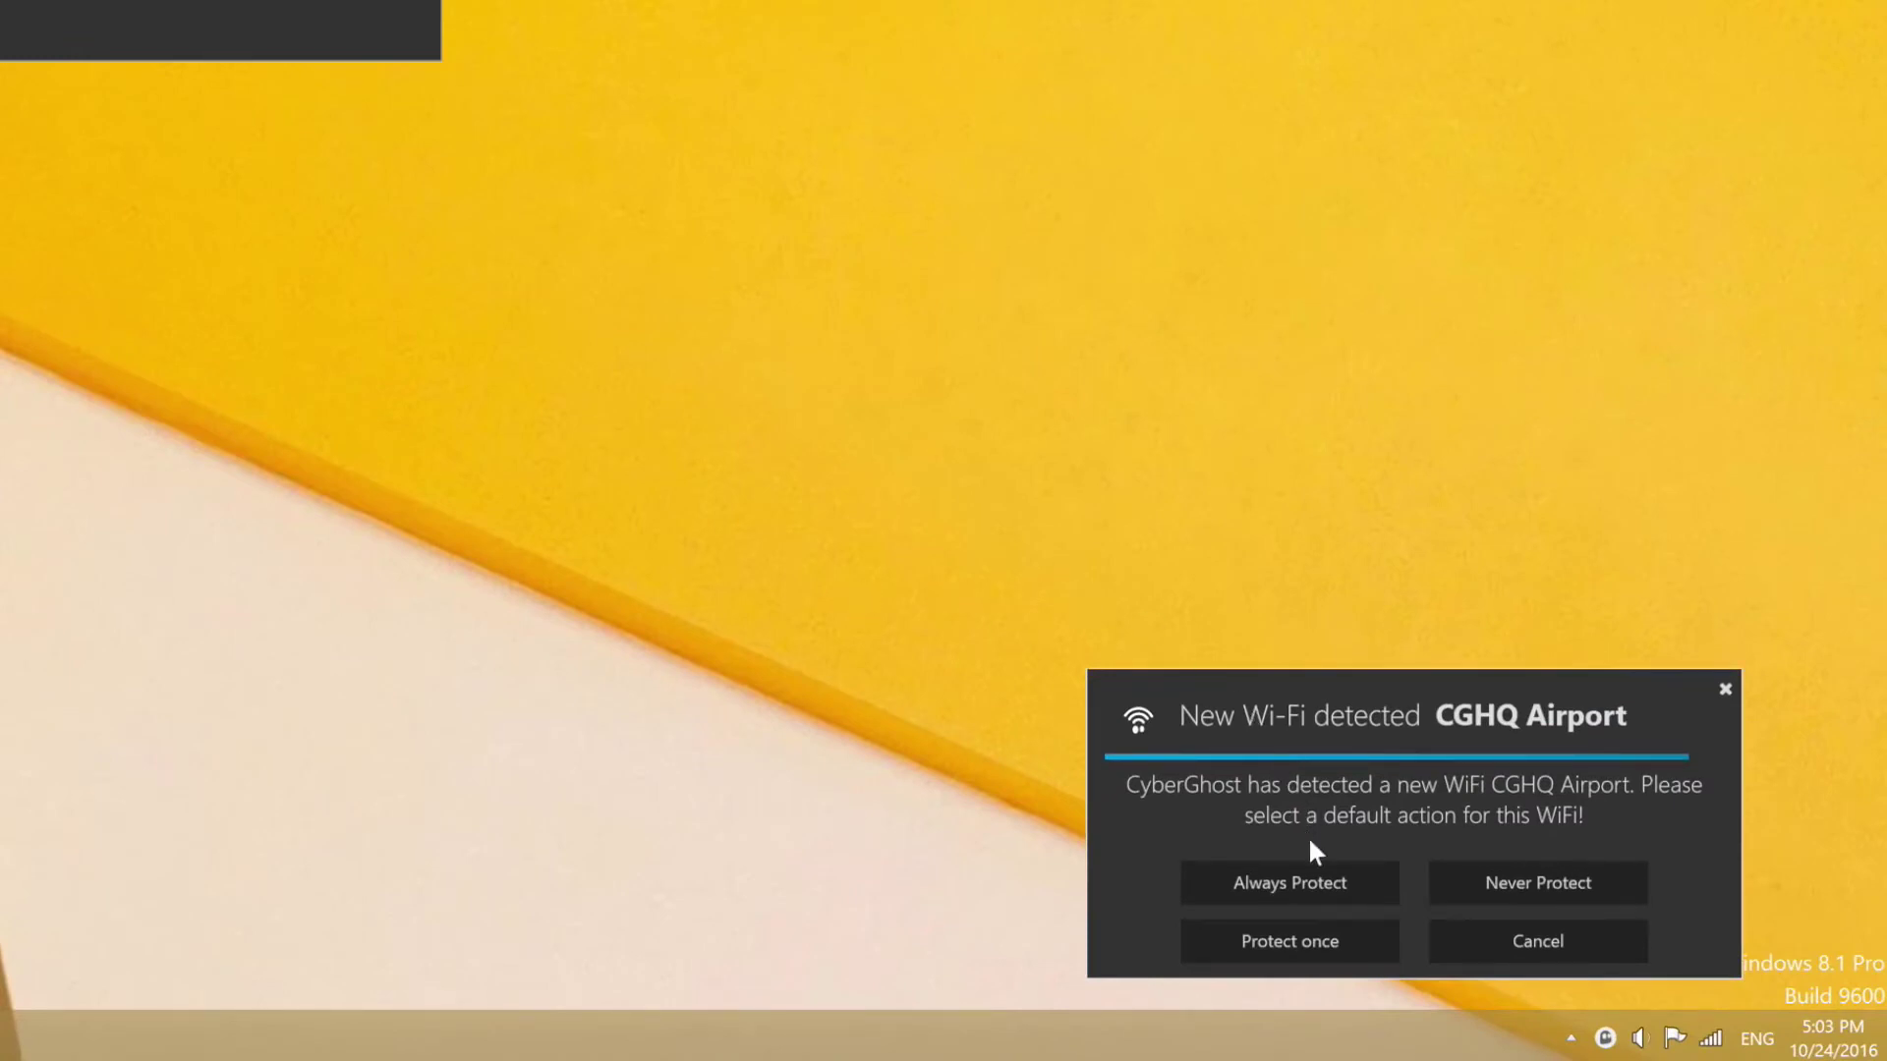
{"action": "mouse_move", "coordinate": [1315, 889]}
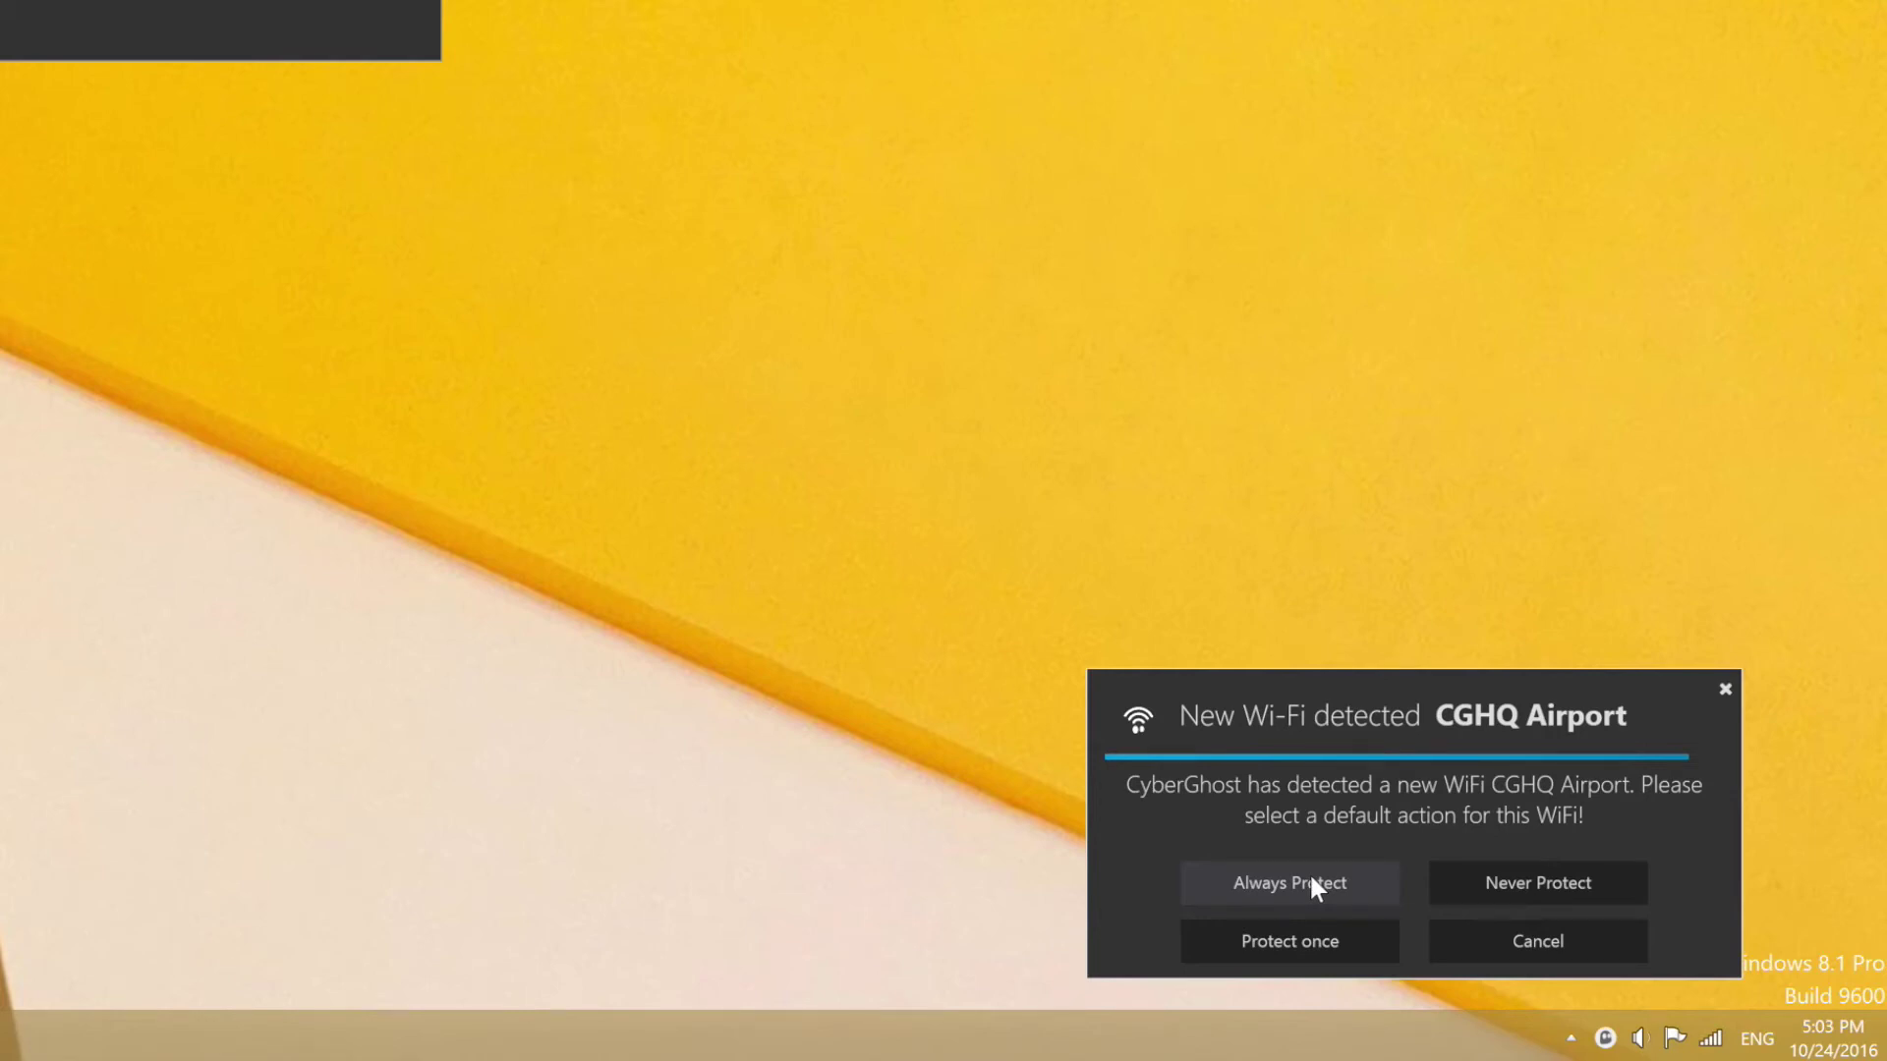
- Choose Always Protect for CGHQ Airport and bring up the WiFi Protection settings
{"action": "left_click", "coordinate": [1288, 883]}
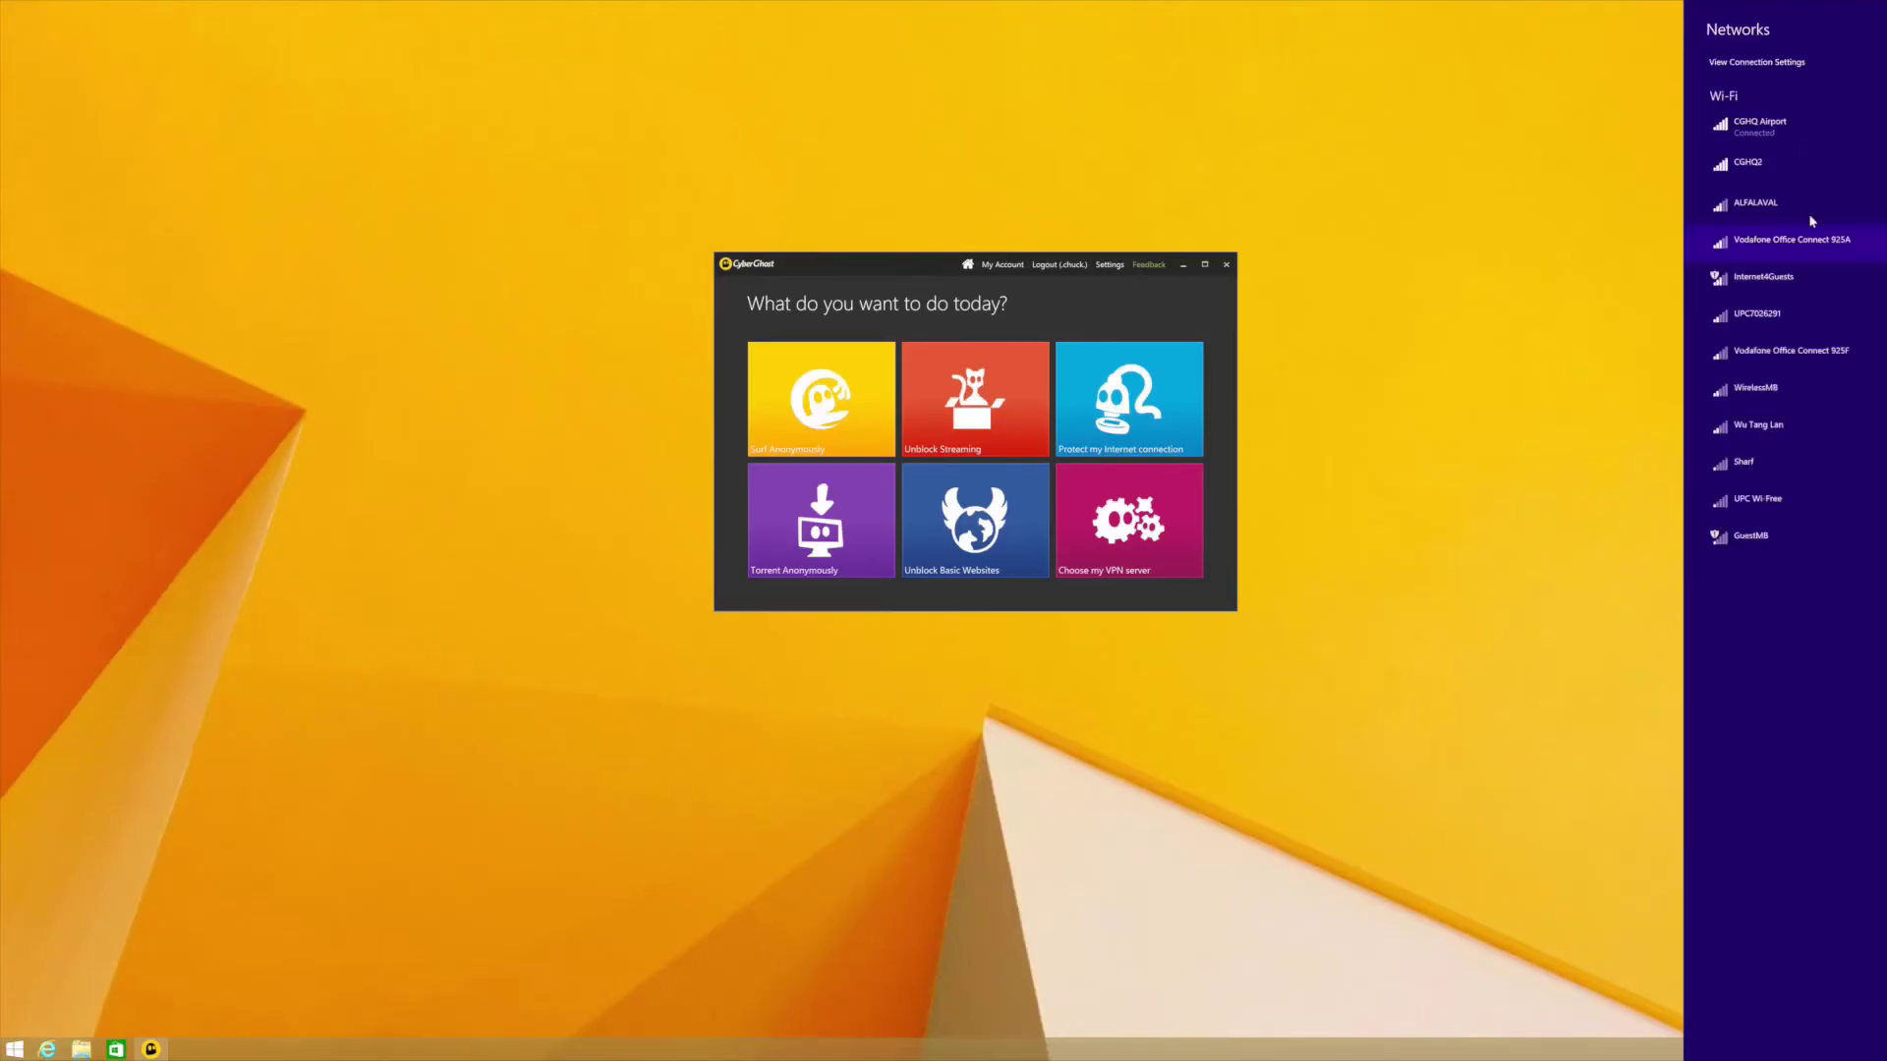
{"action": "left_click", "coordinate": [1128, 399]}
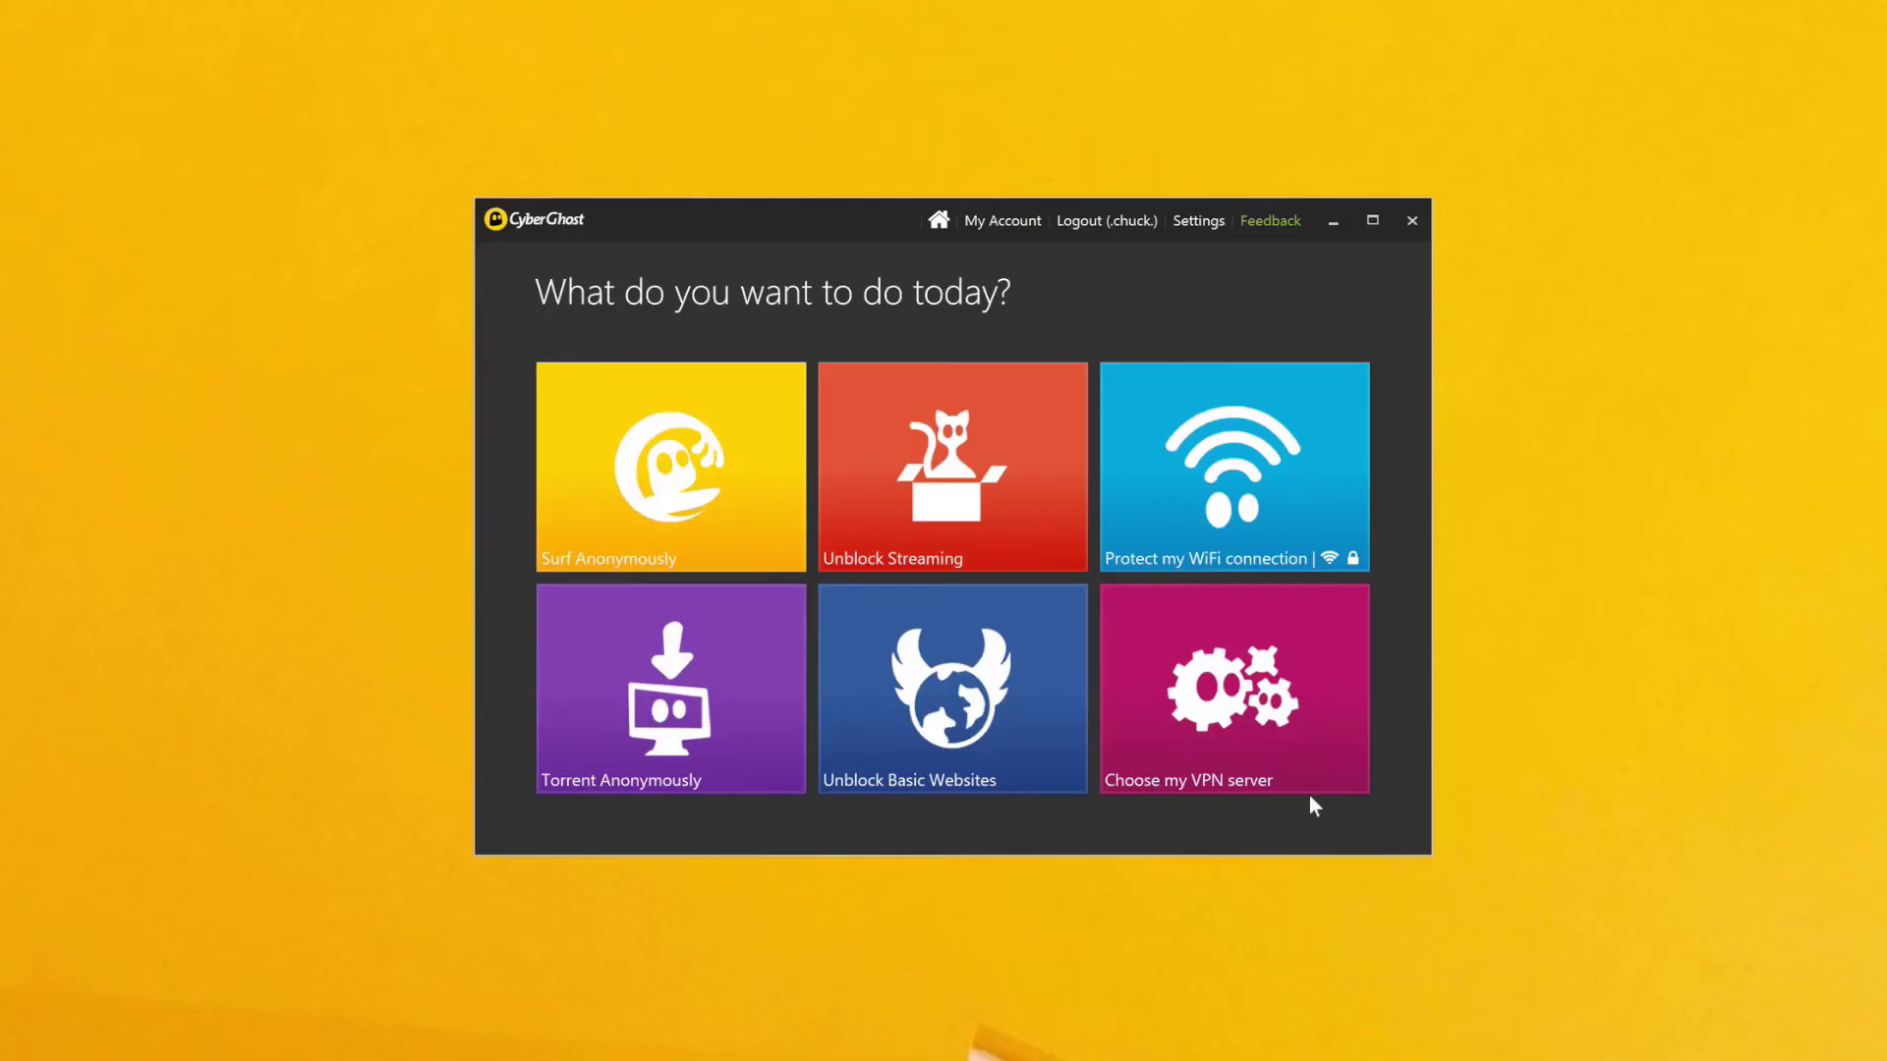
{"action": "left_click", "coordinate": [1232, 467]}
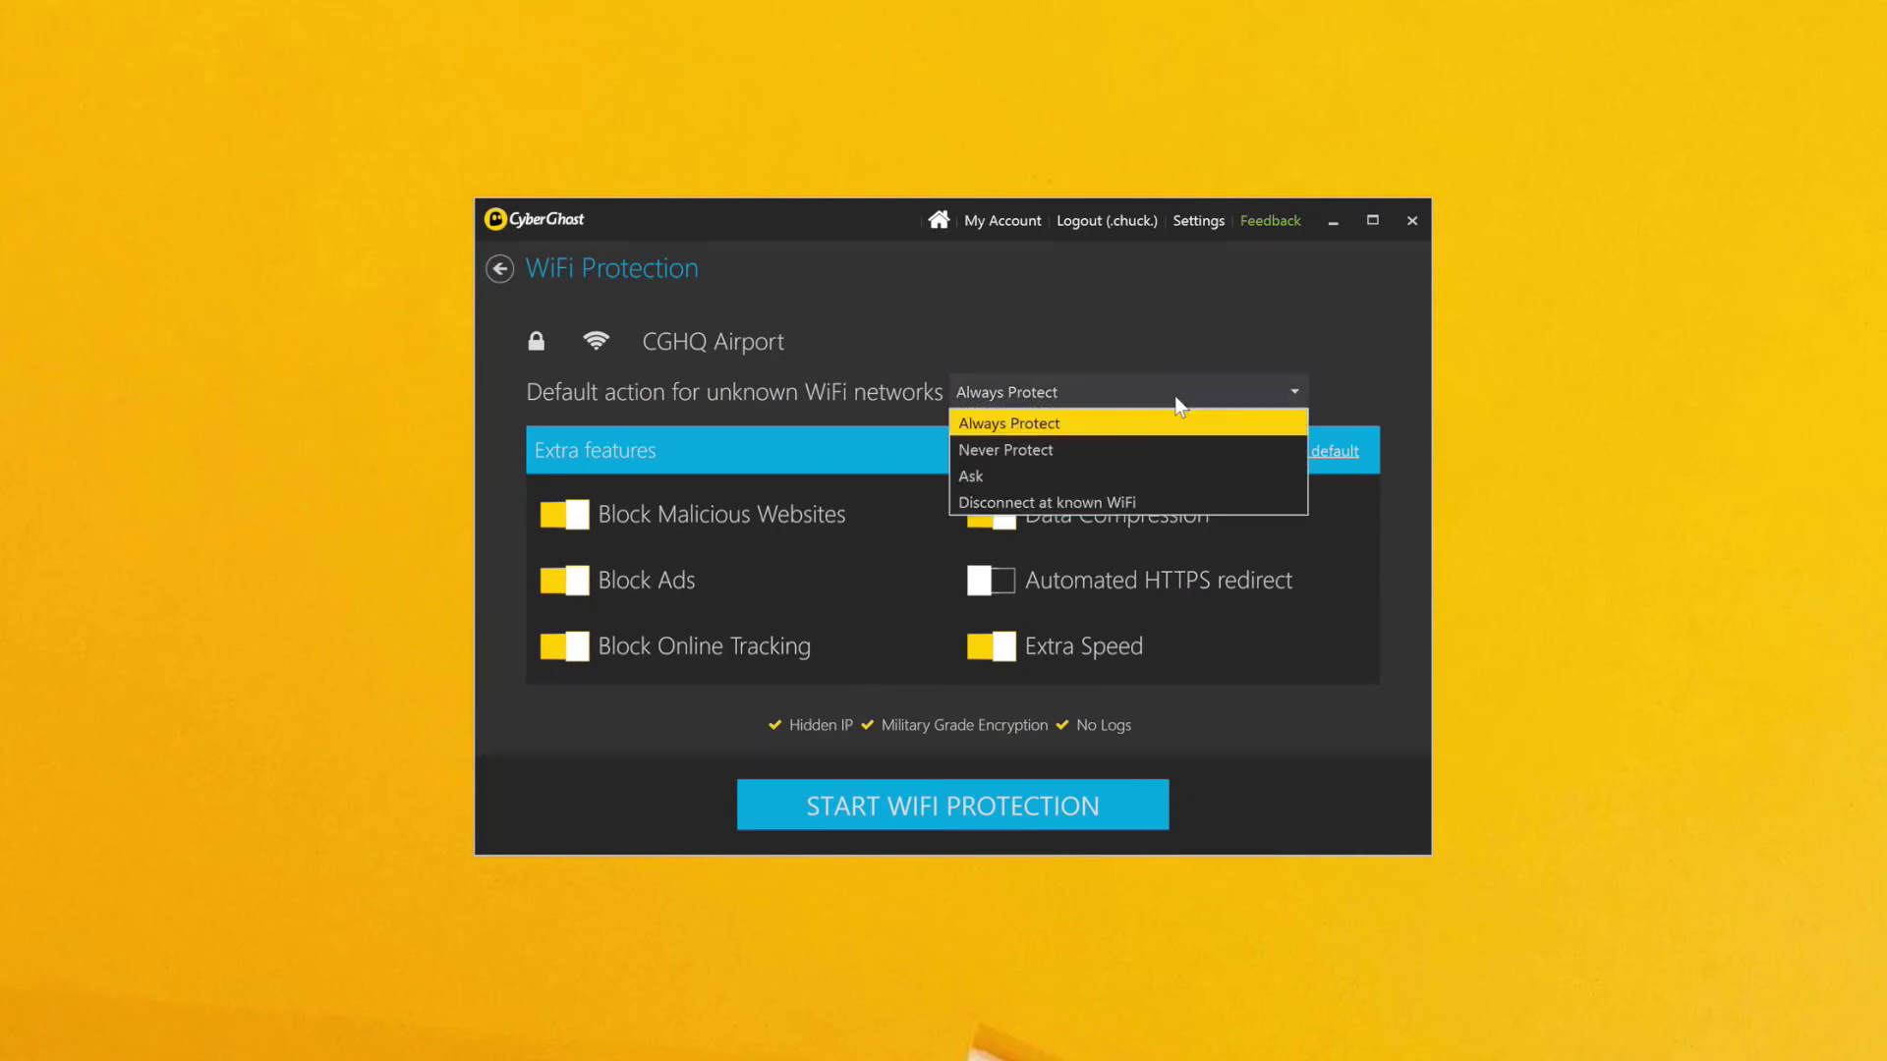
{"action": "mouse_move", "coordinate": [1128, 501]}
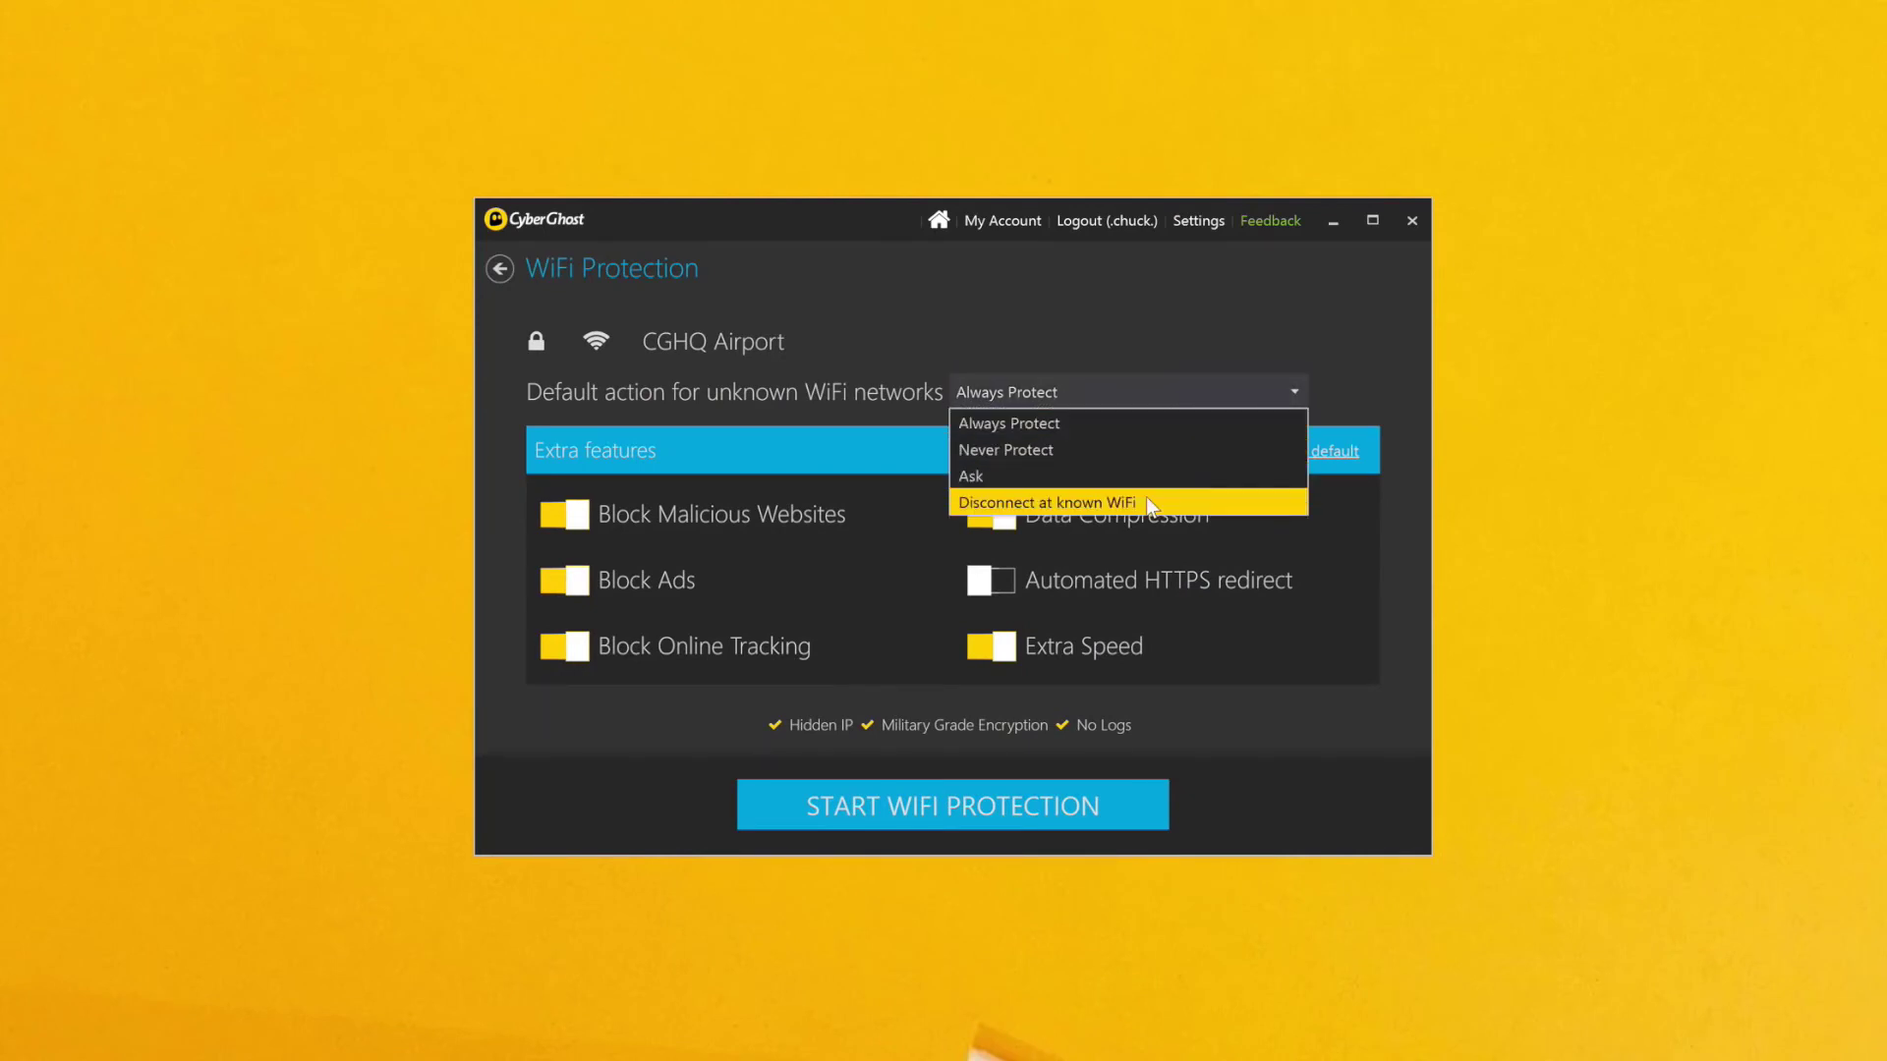